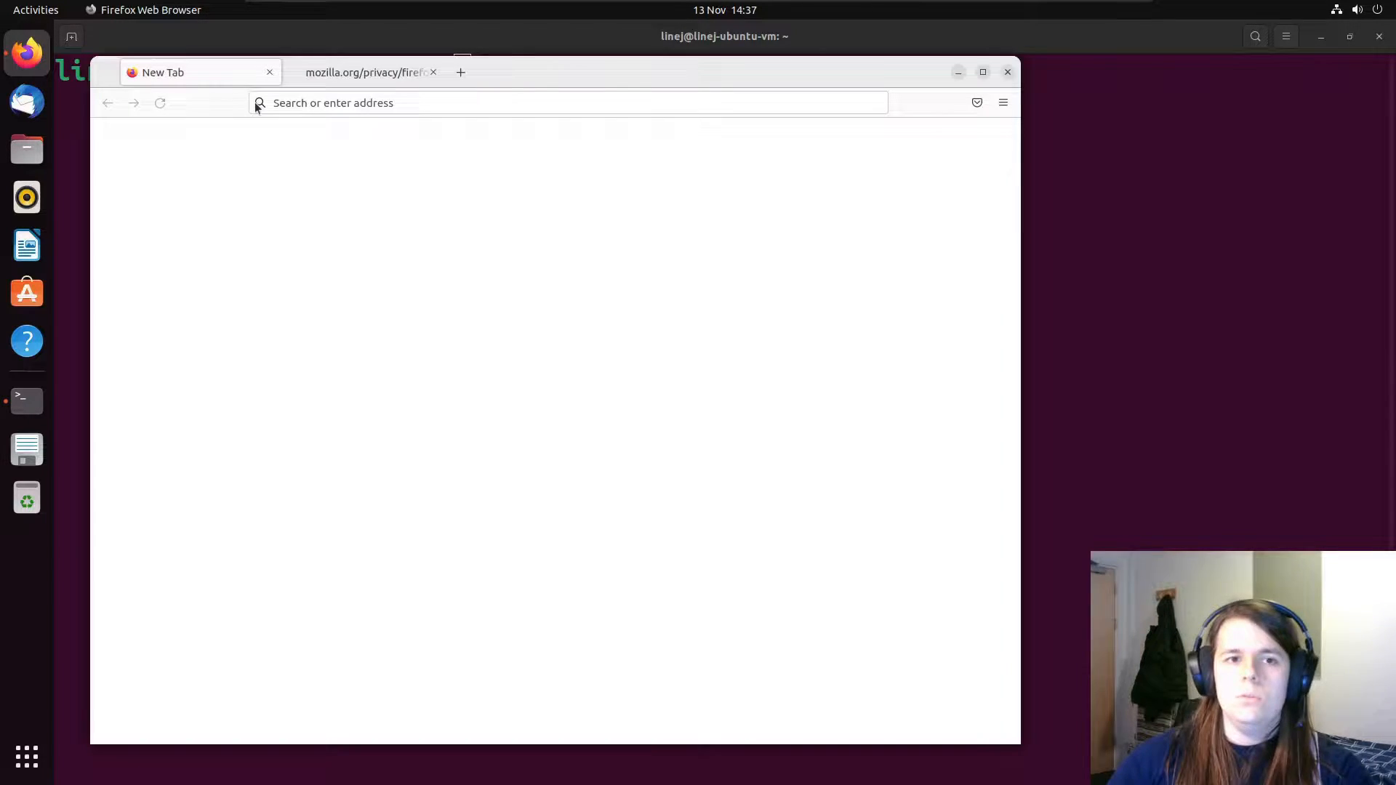
Step: Search for Docker installation and open Docker's 'Install Docker Engine on Ubuntu' guide
type("DOKC")
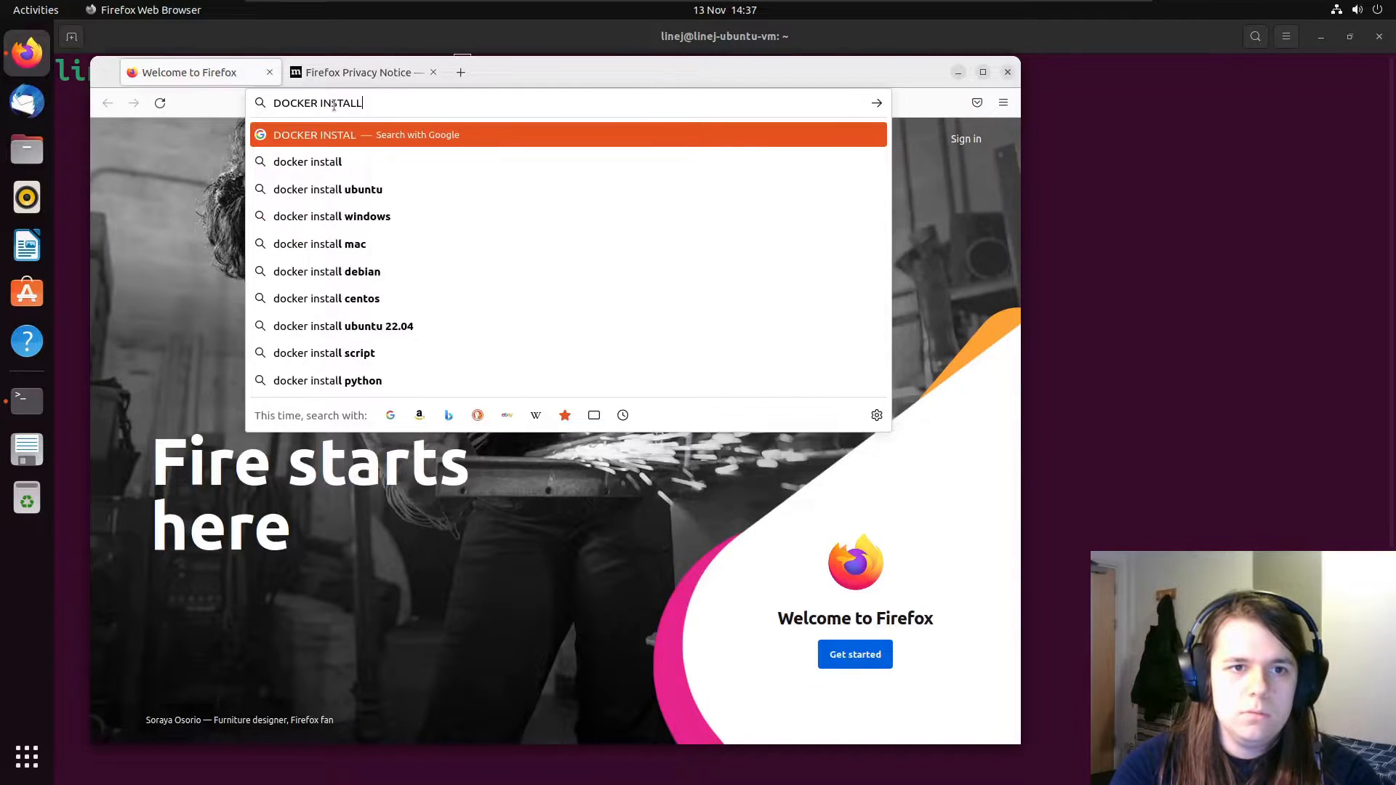
left_click(326, 189)
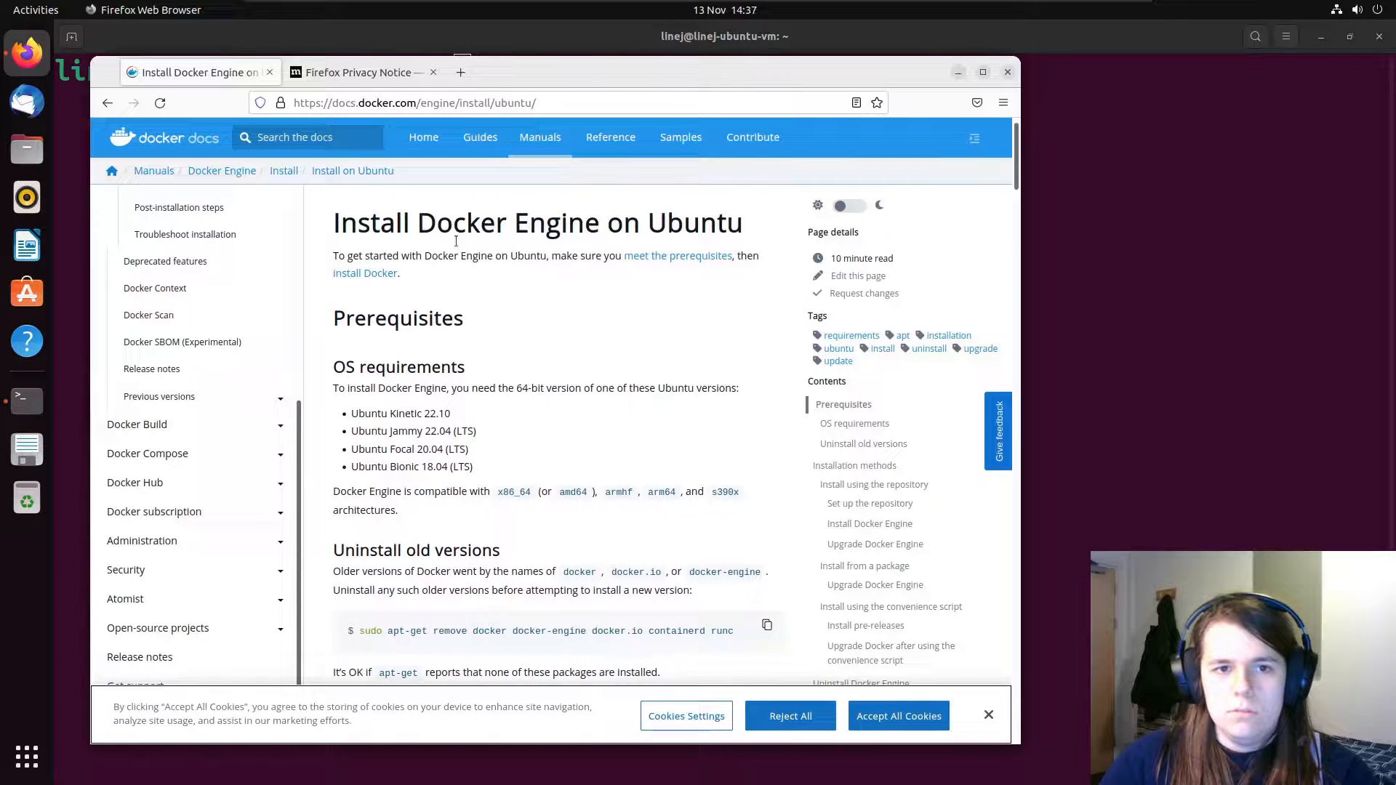
scroll("down", 3)
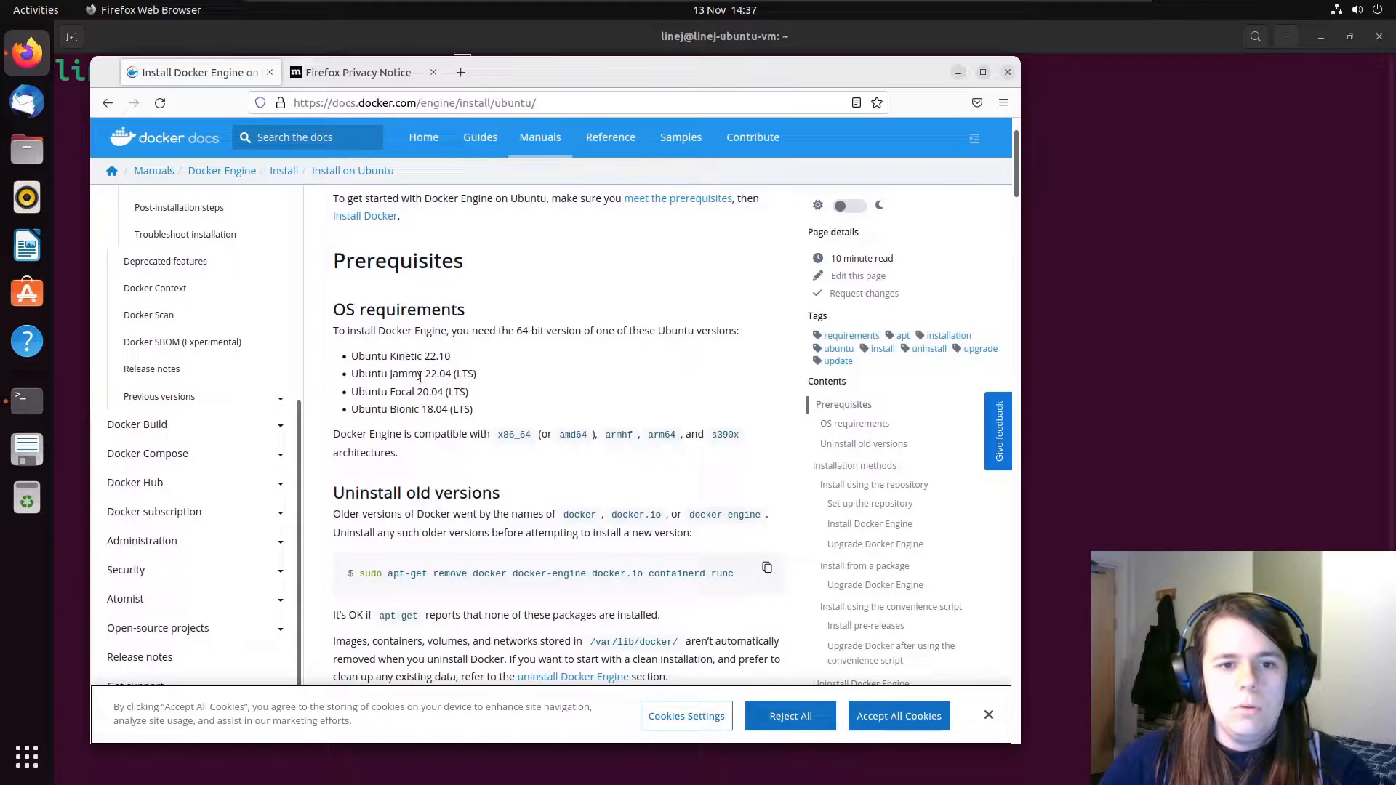
mouse_move(489, 378)
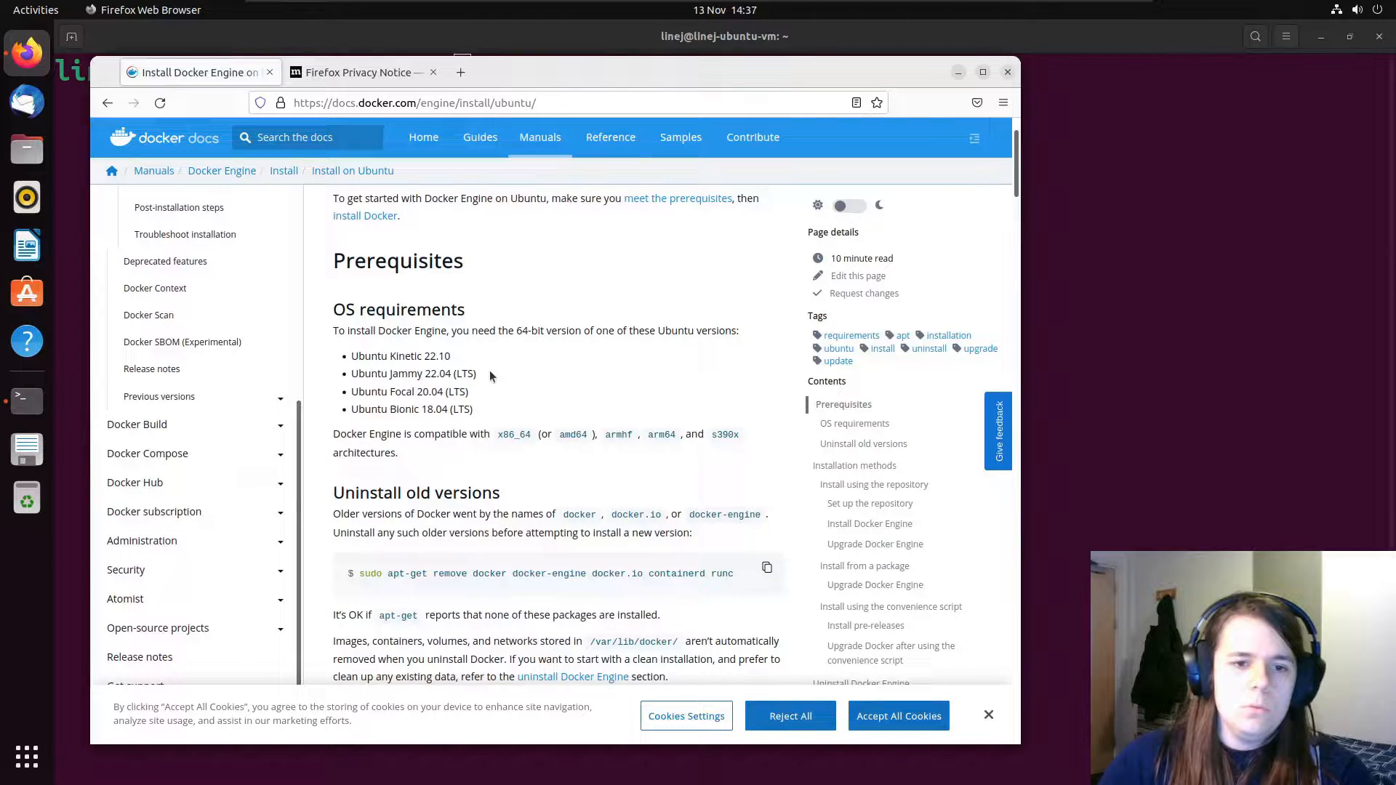
scroll("down", 3)
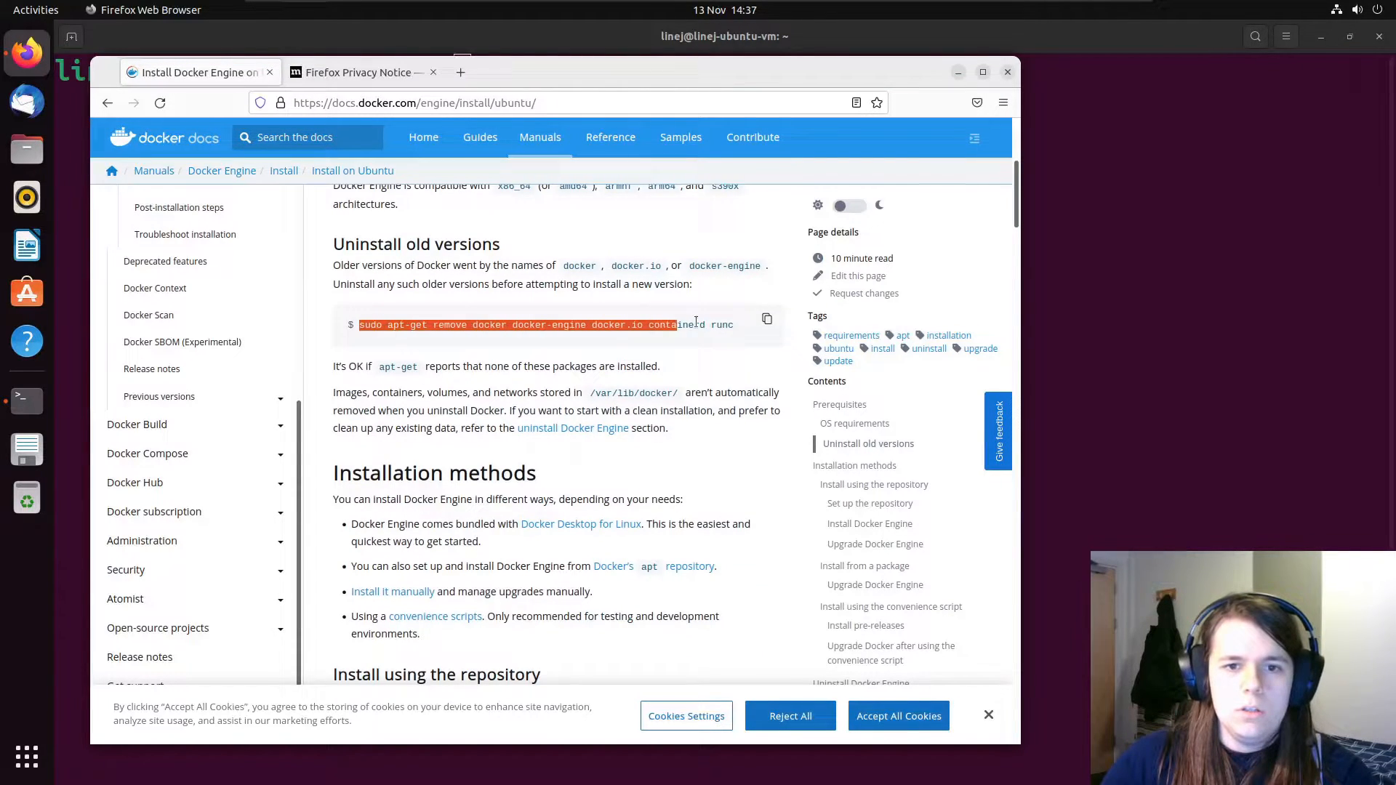
left_click(699, 291)
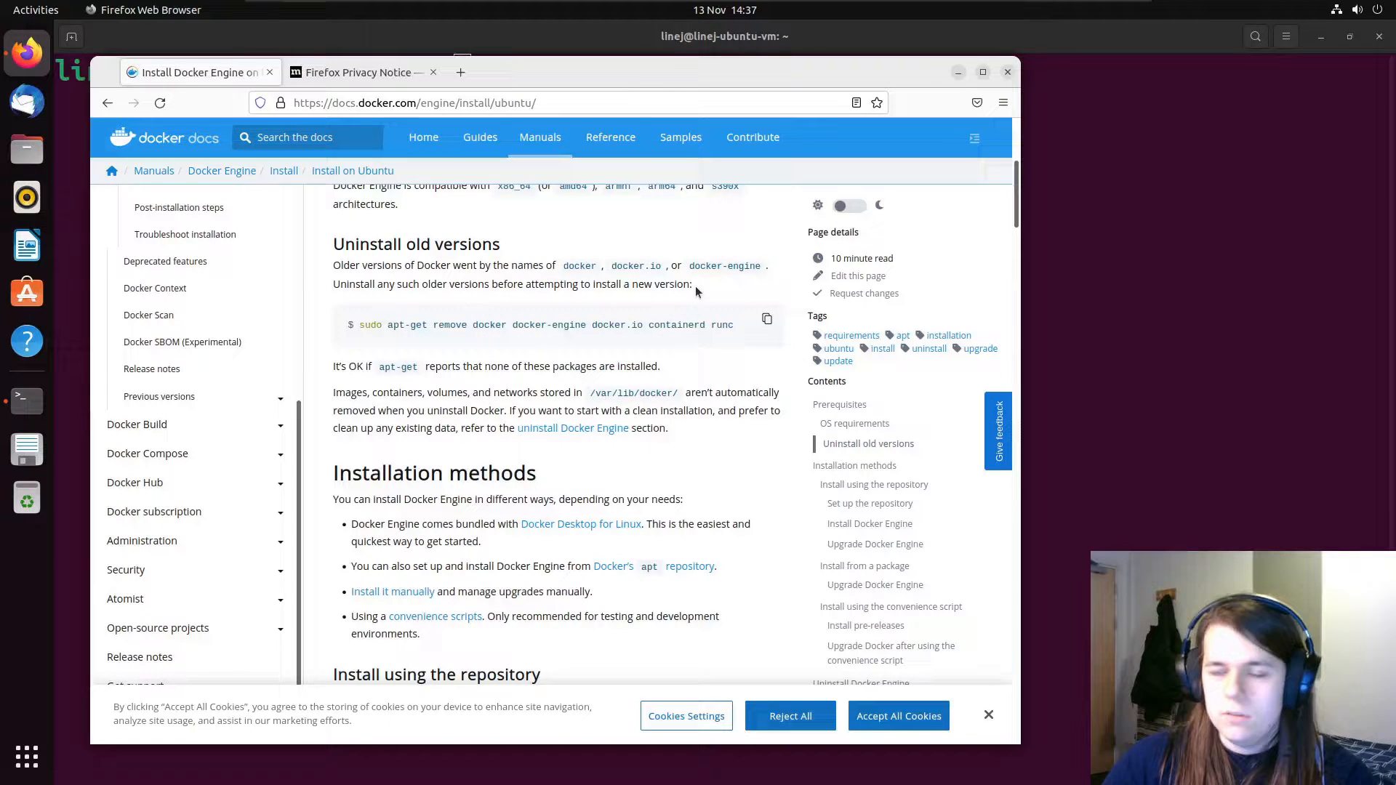
scroll("down", 3)
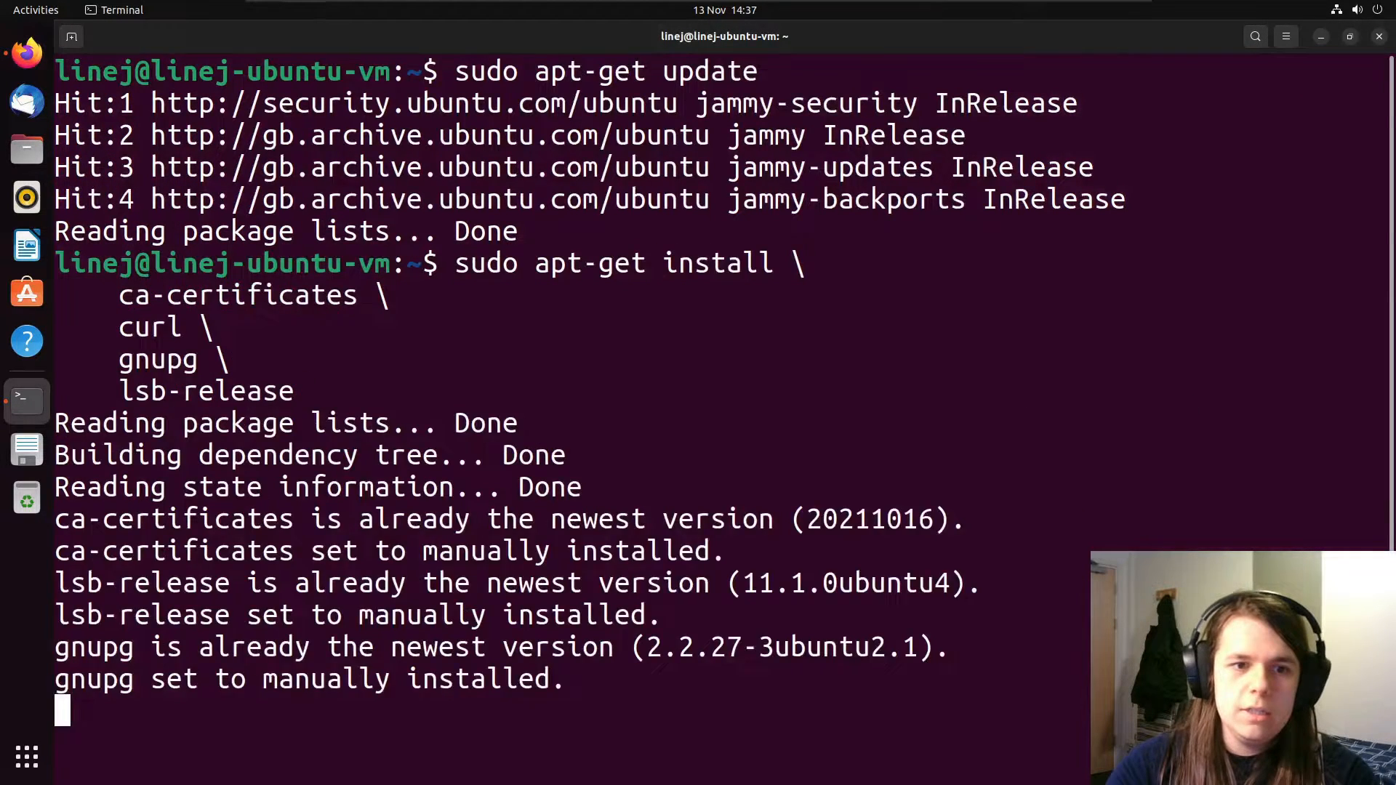
Step: Install ca-certificates, curl, gnupg and lsb-release, then add Docker's GPG key and repository
type("y")
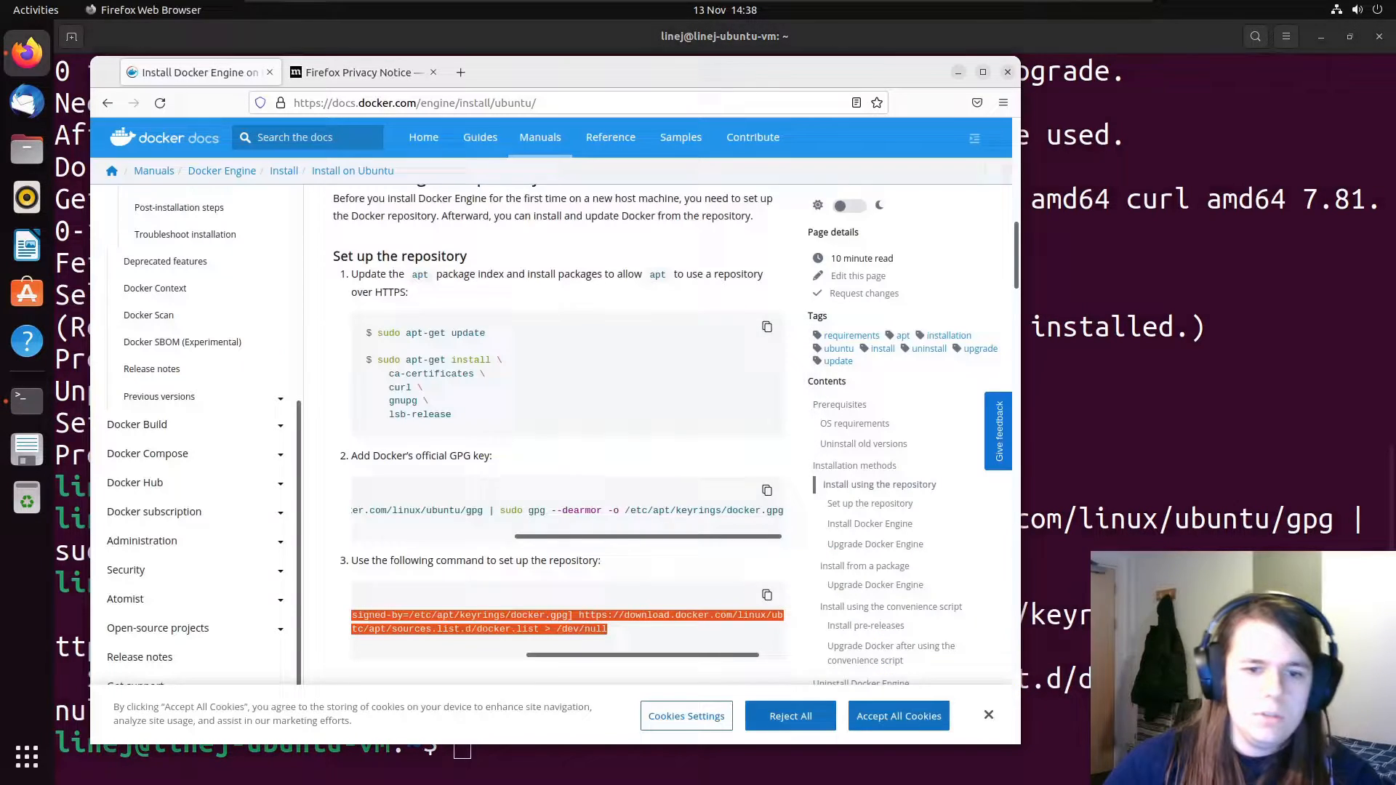
scroll("down", 3)
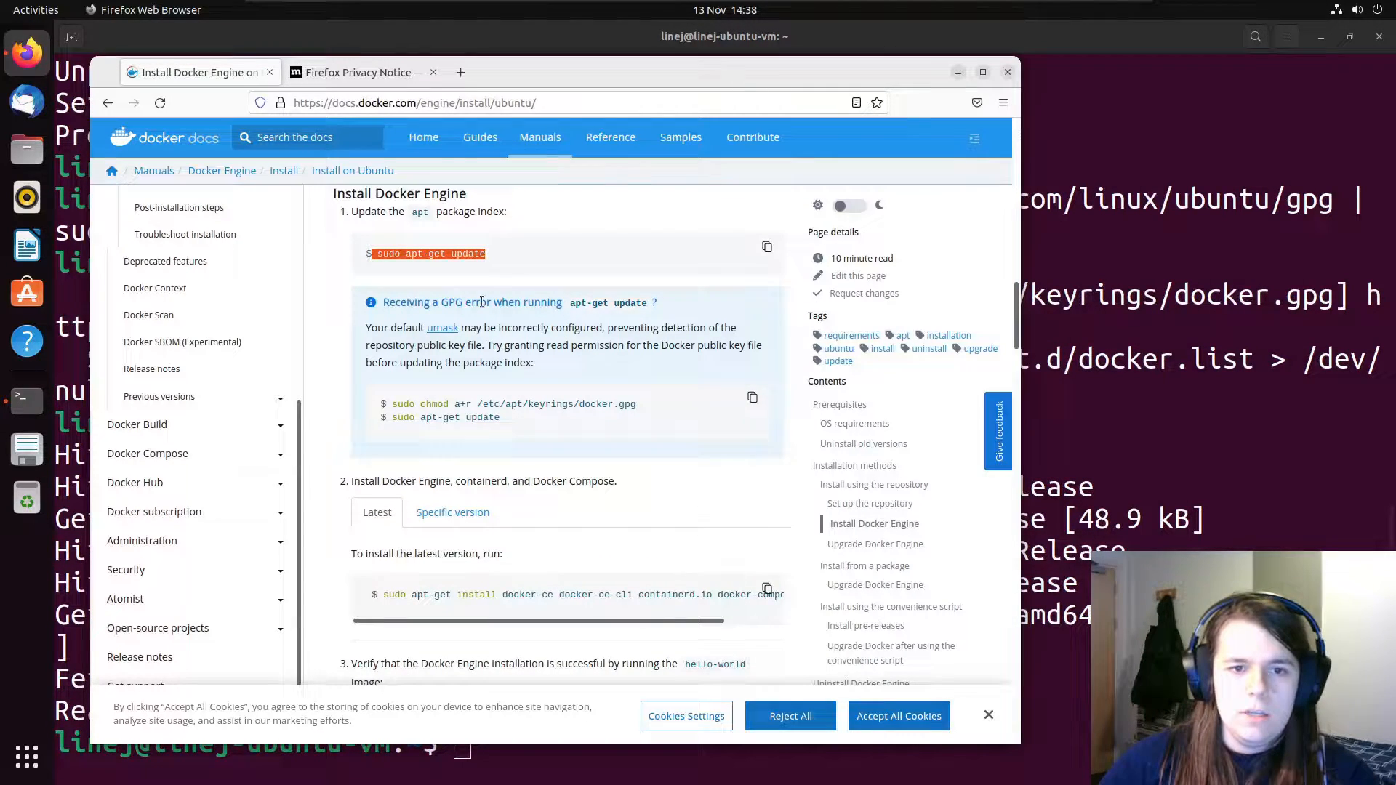
scroll("down", 3)
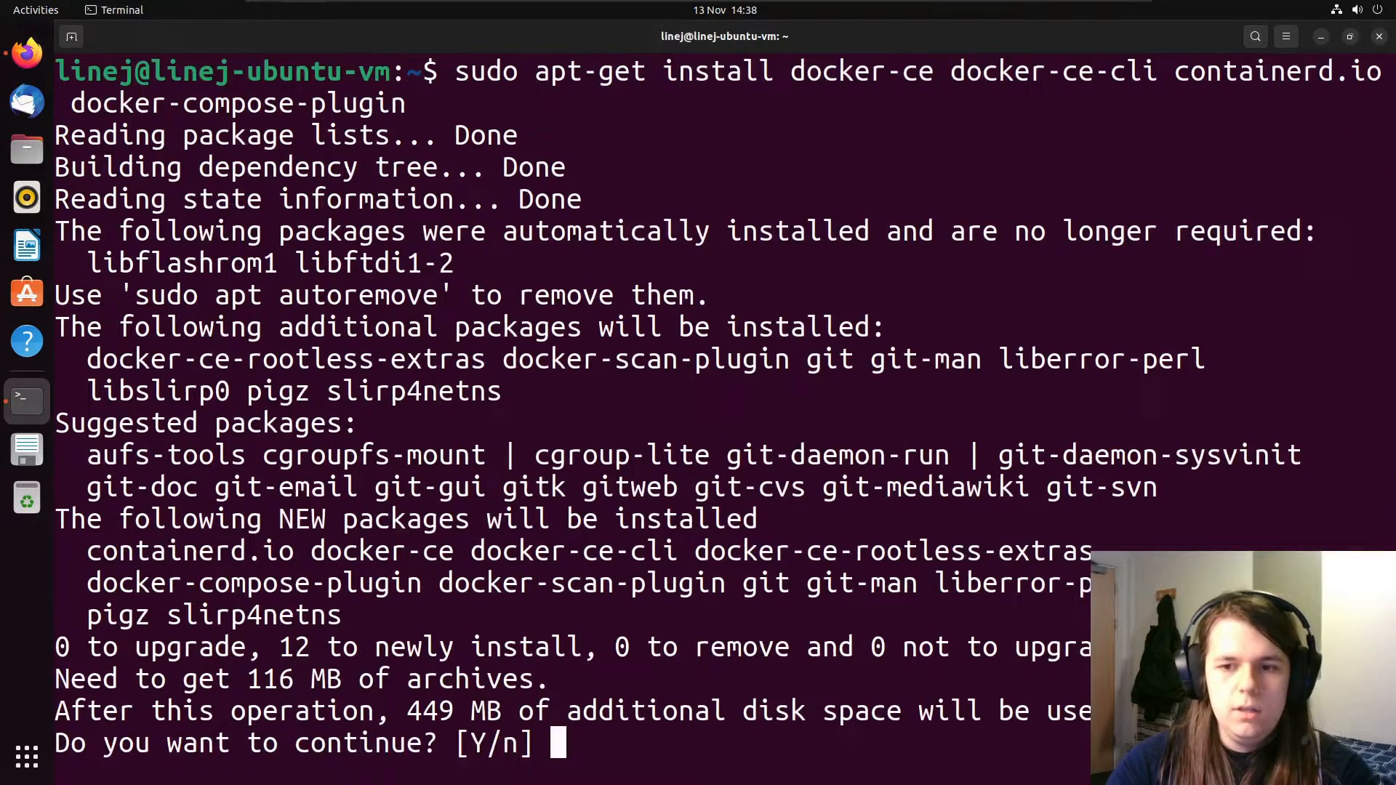
Step: Confirm installing docker-ce, docker-ce-cli, containerd.io and docker-compose-plugin
type("y")
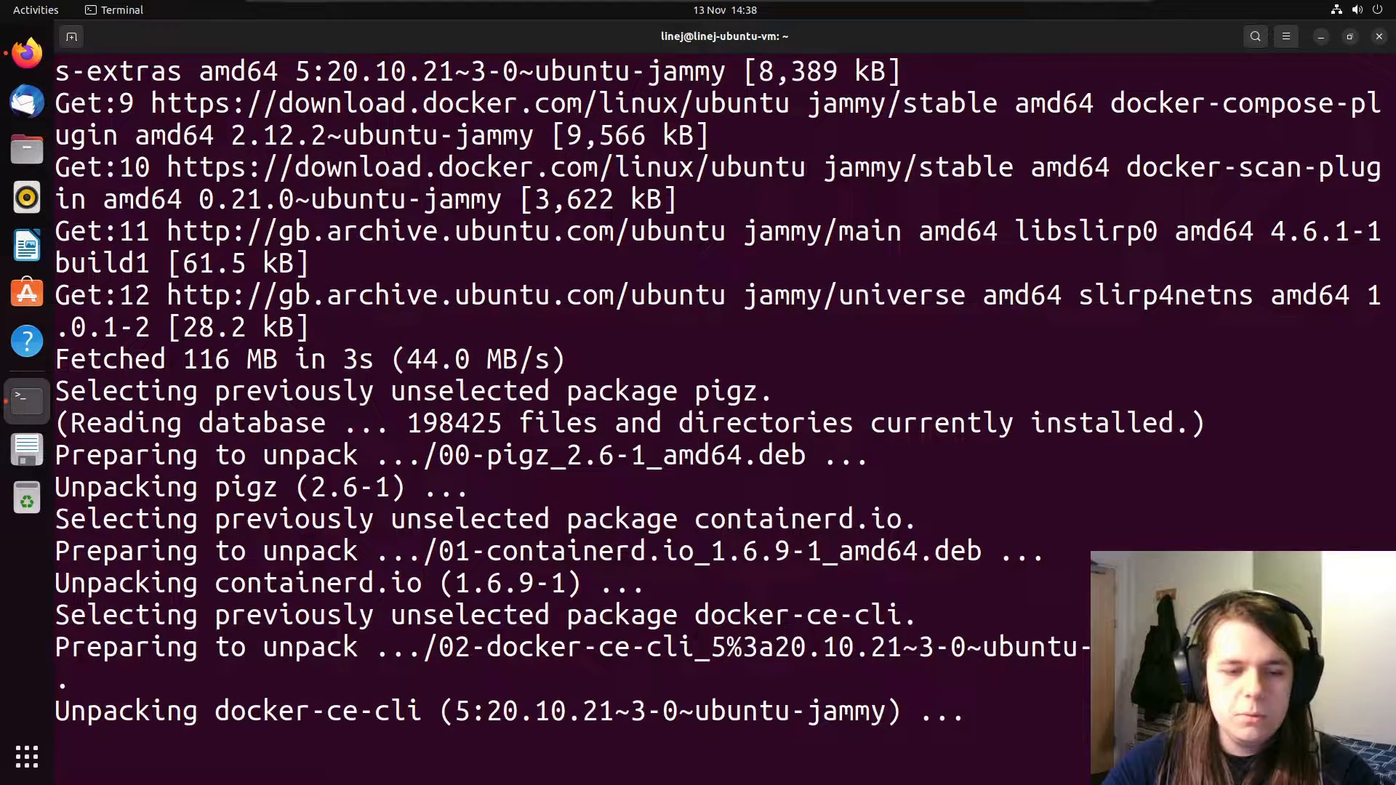
scroll("down", 3)
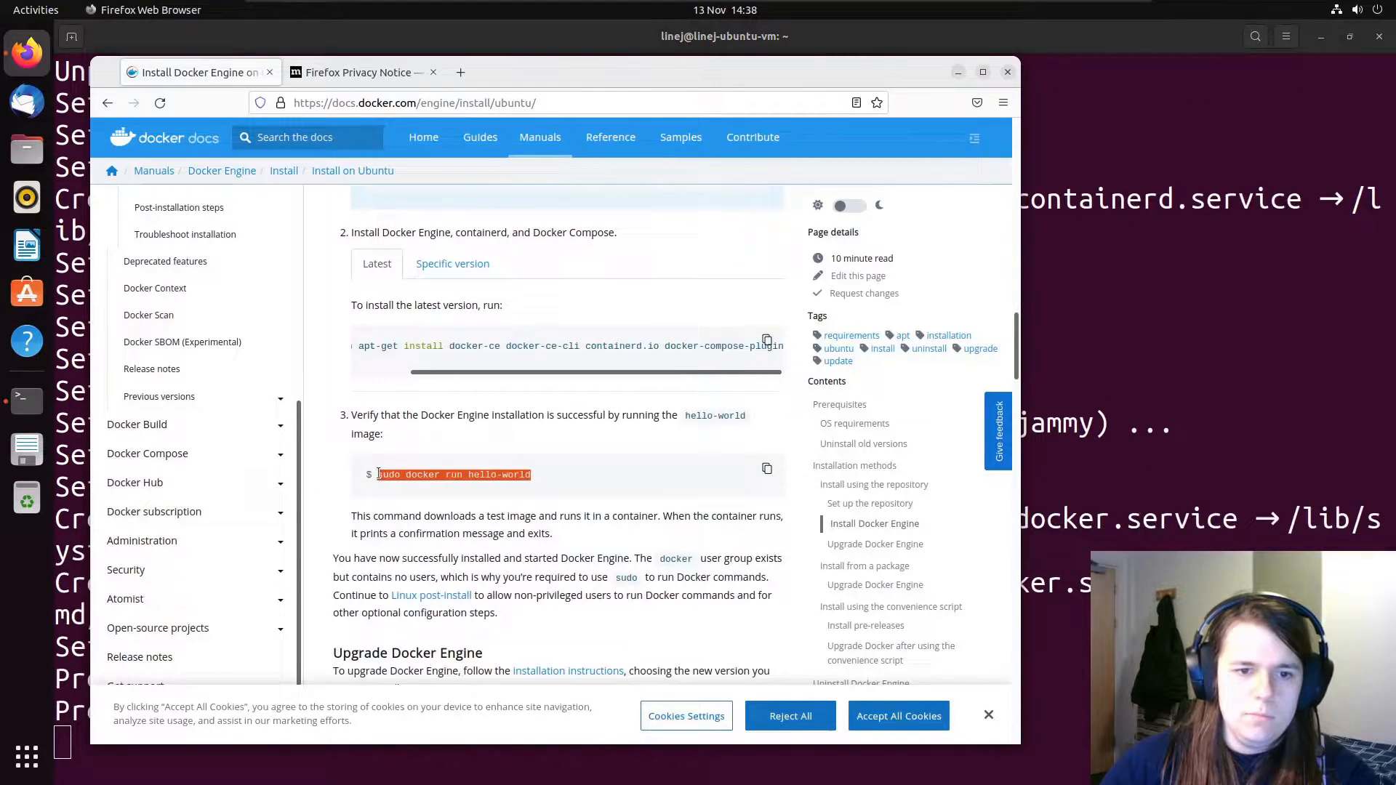
Step: Run 'sudo docker run hello-world' in the terminal to verify Docker works
left_click(27, 400)
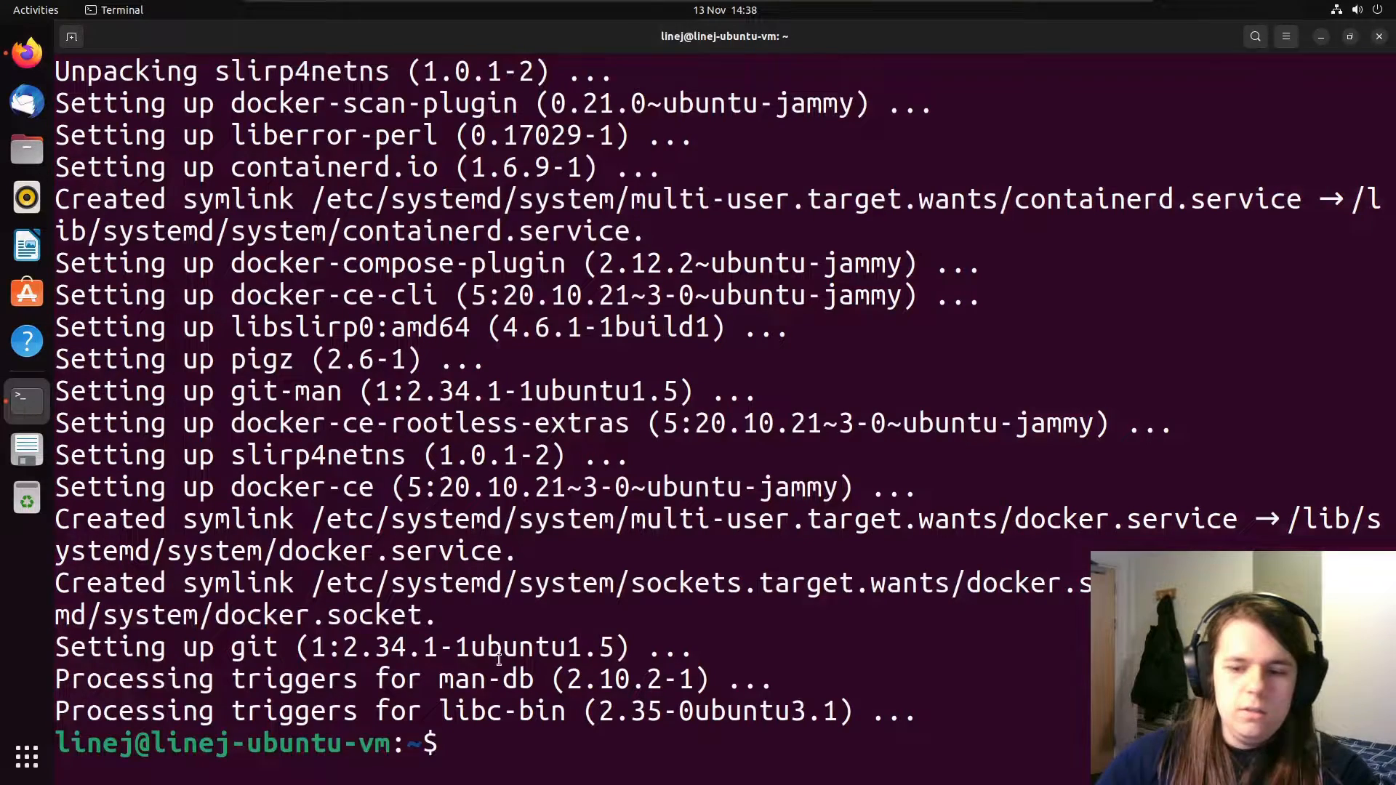
type("sudo docker run hello-world")
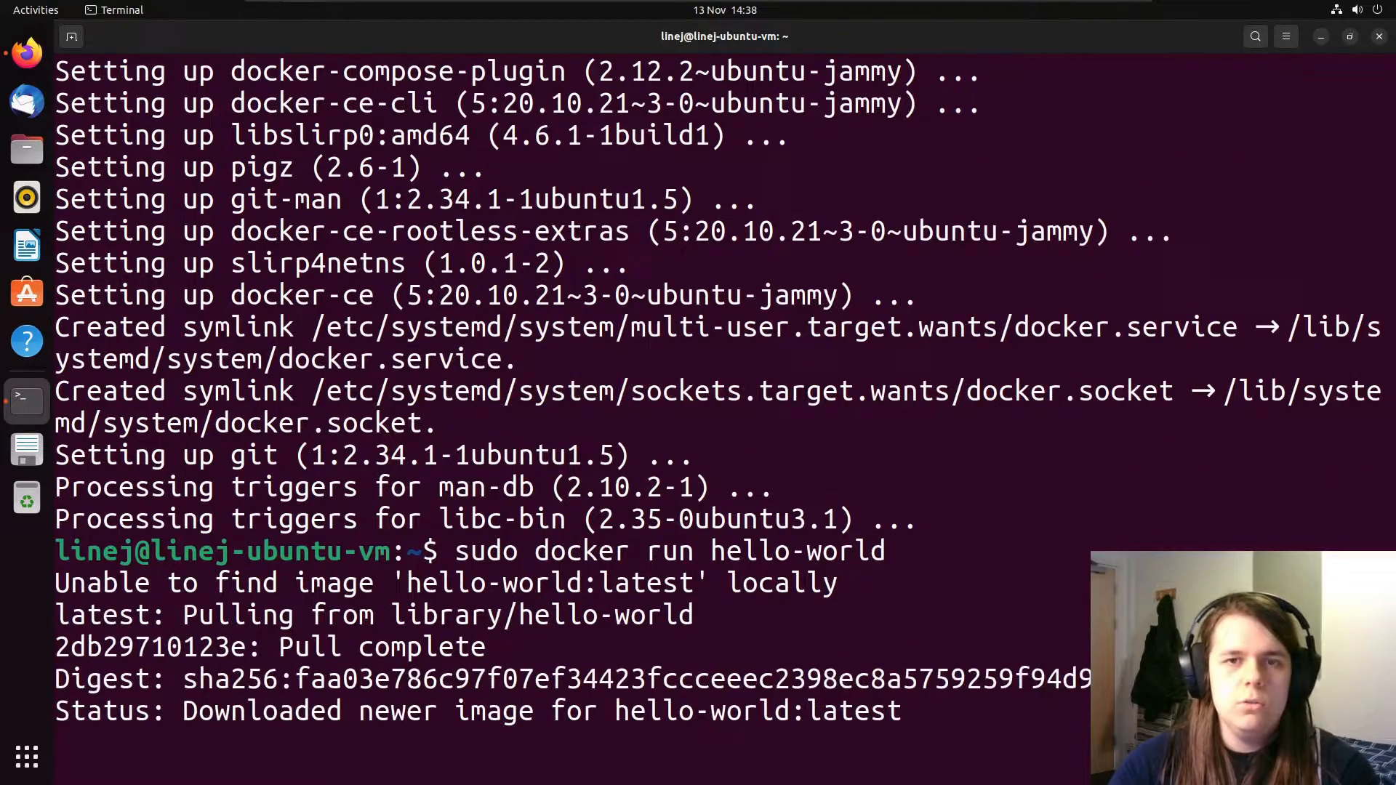
key("Return")
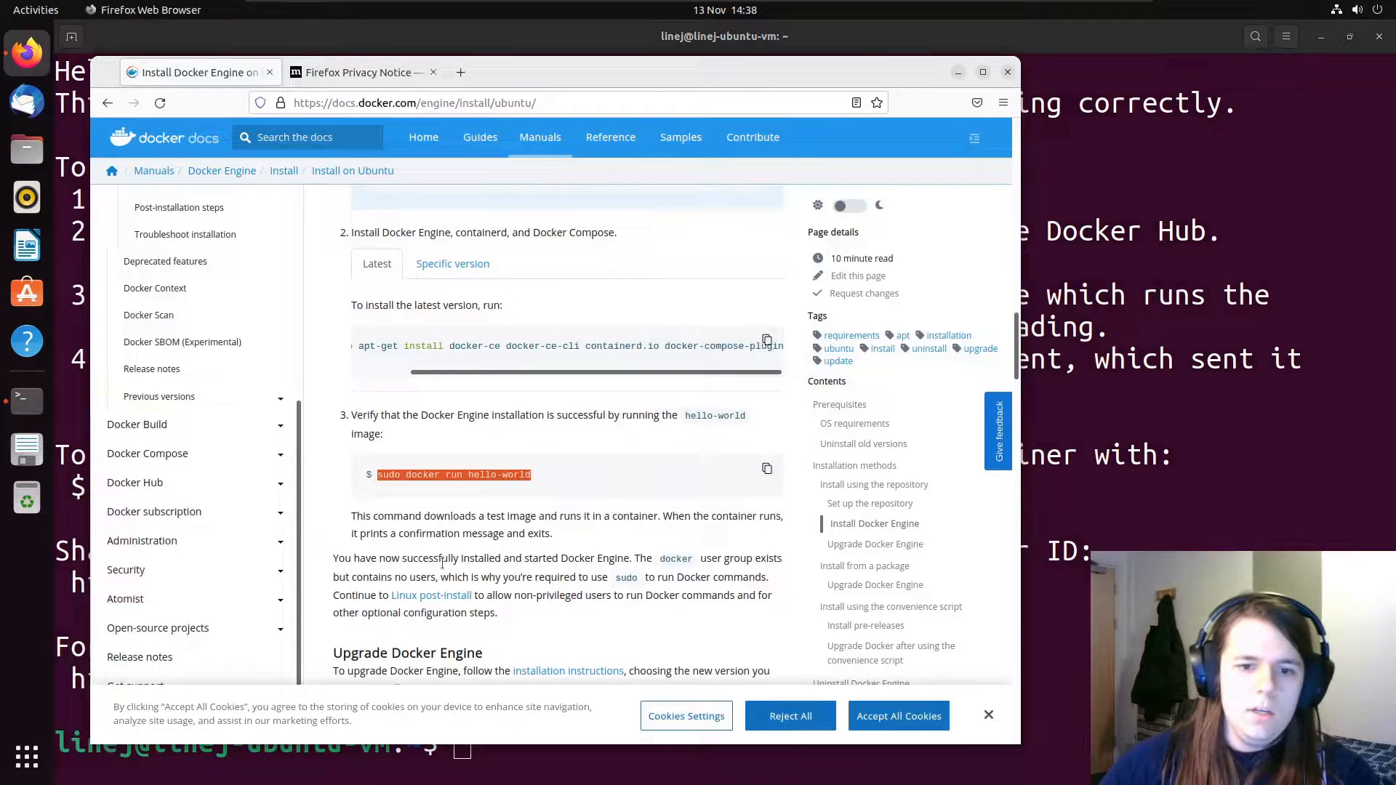
Step: Open Docker's Linux post-install page and scroll to 'Manage Docker as a non-root user'
scroll("down", 3)
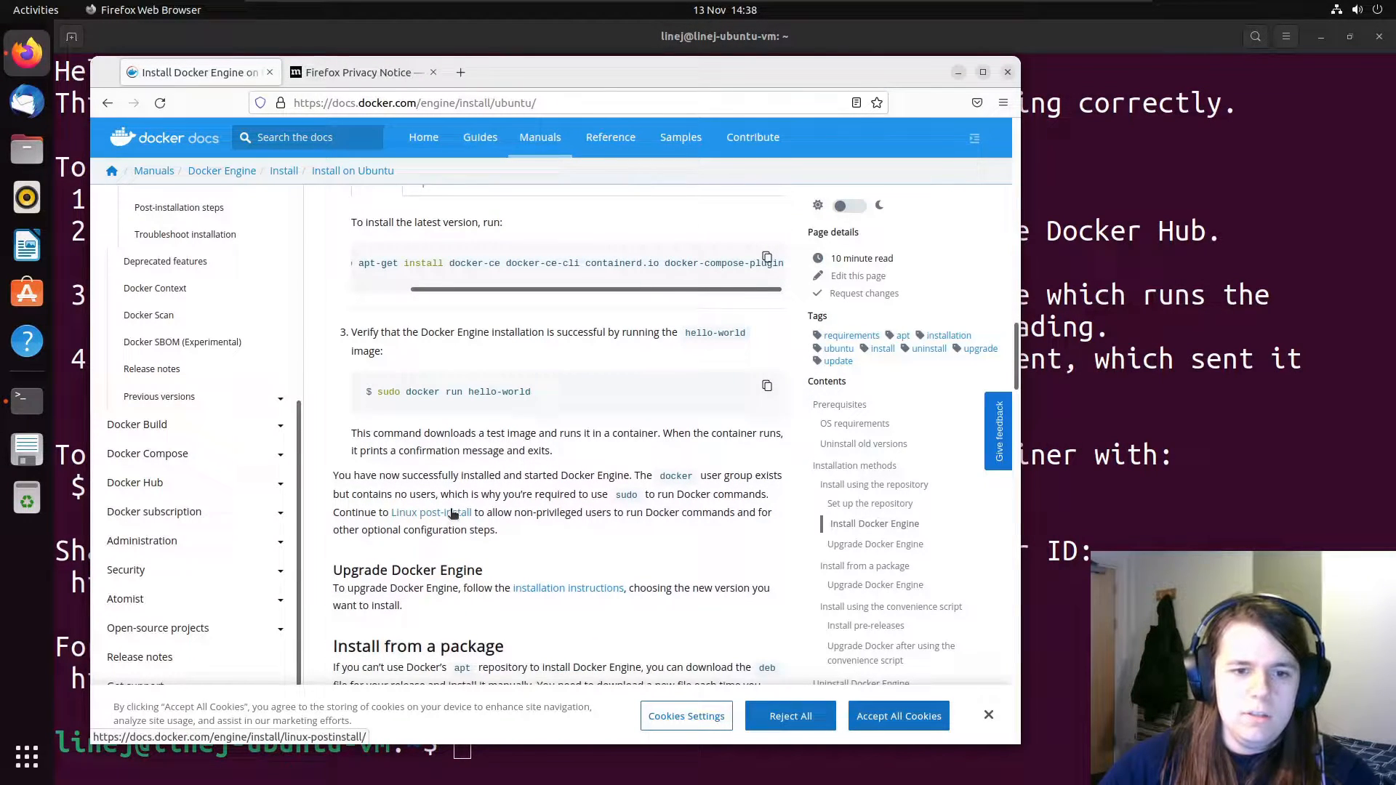
left_click(435, 512)
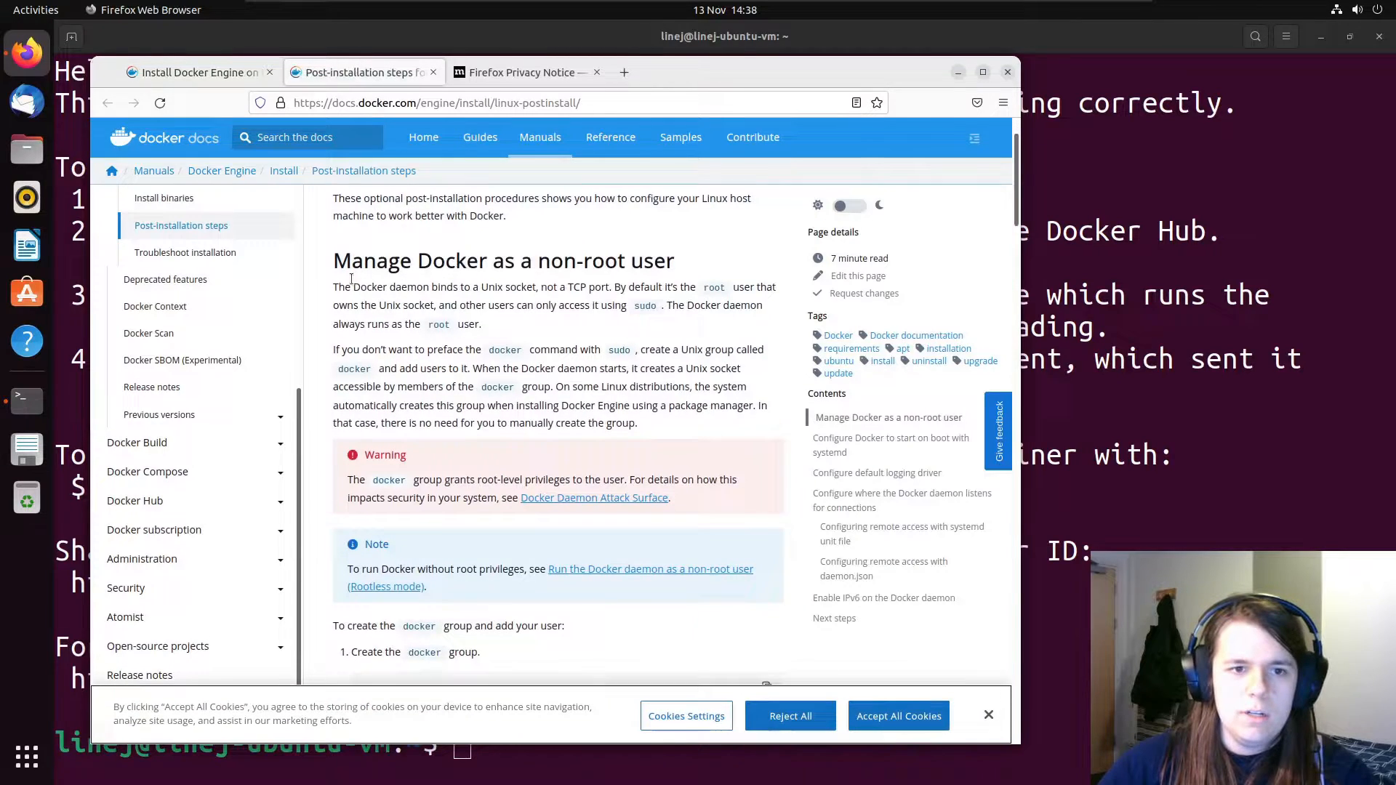
scroll("down", 3)
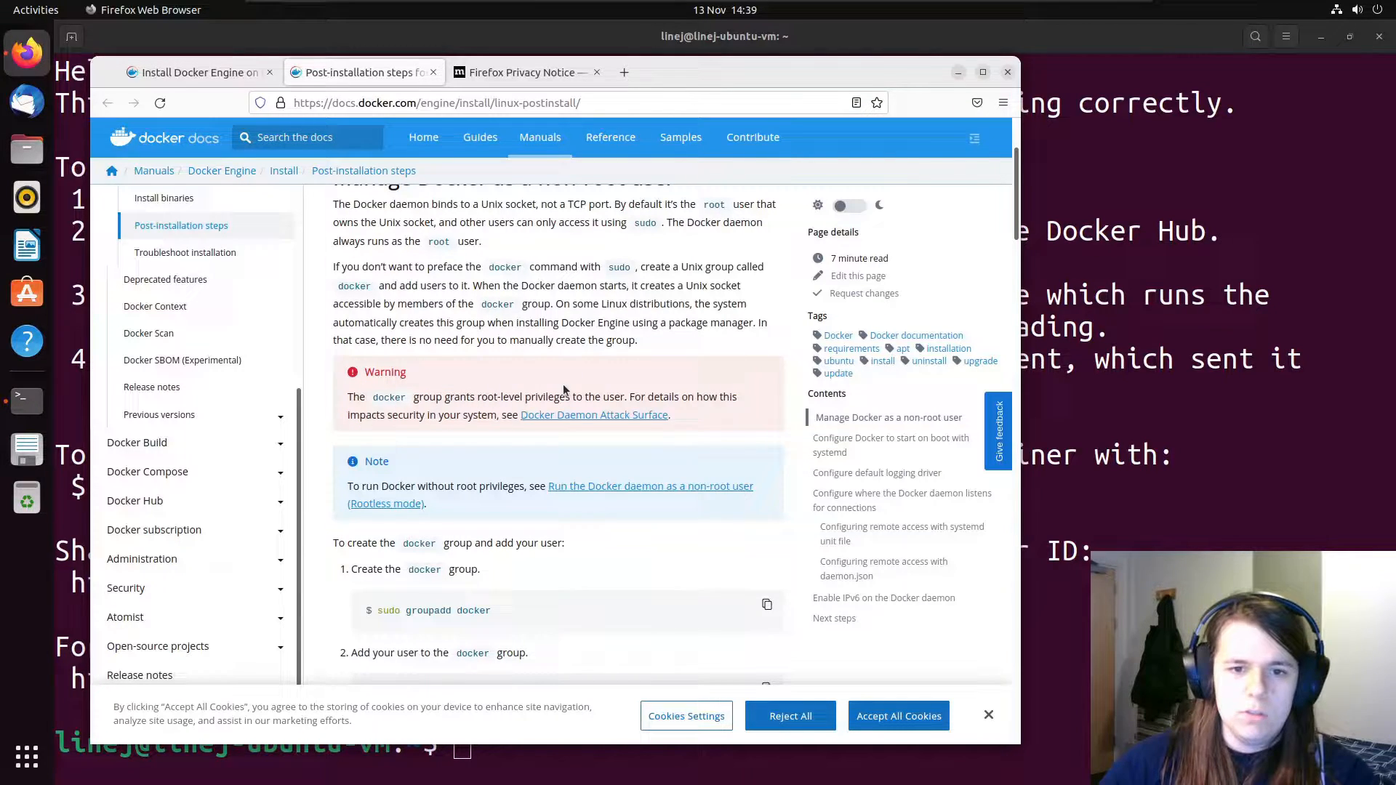
scroll("down", 3)
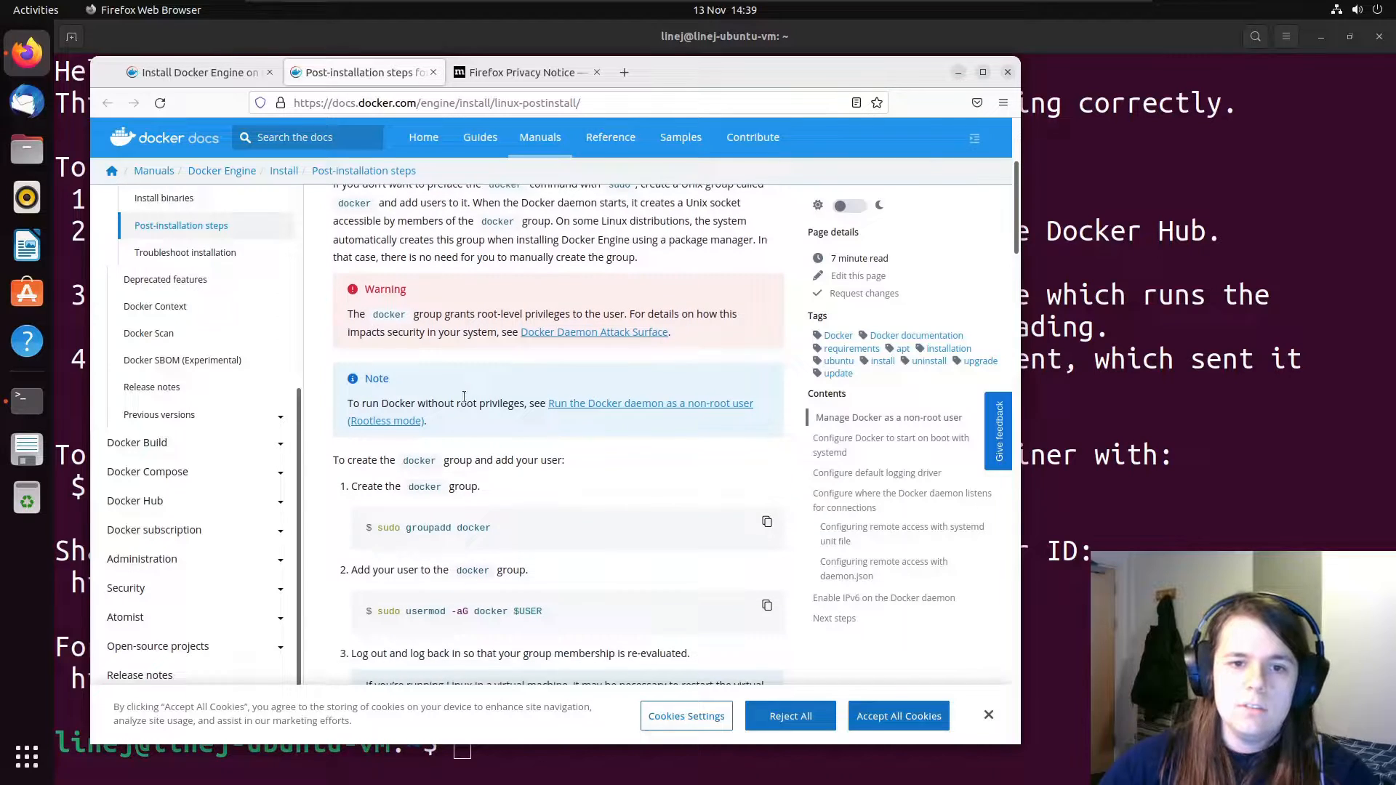
scroll("down", 3)
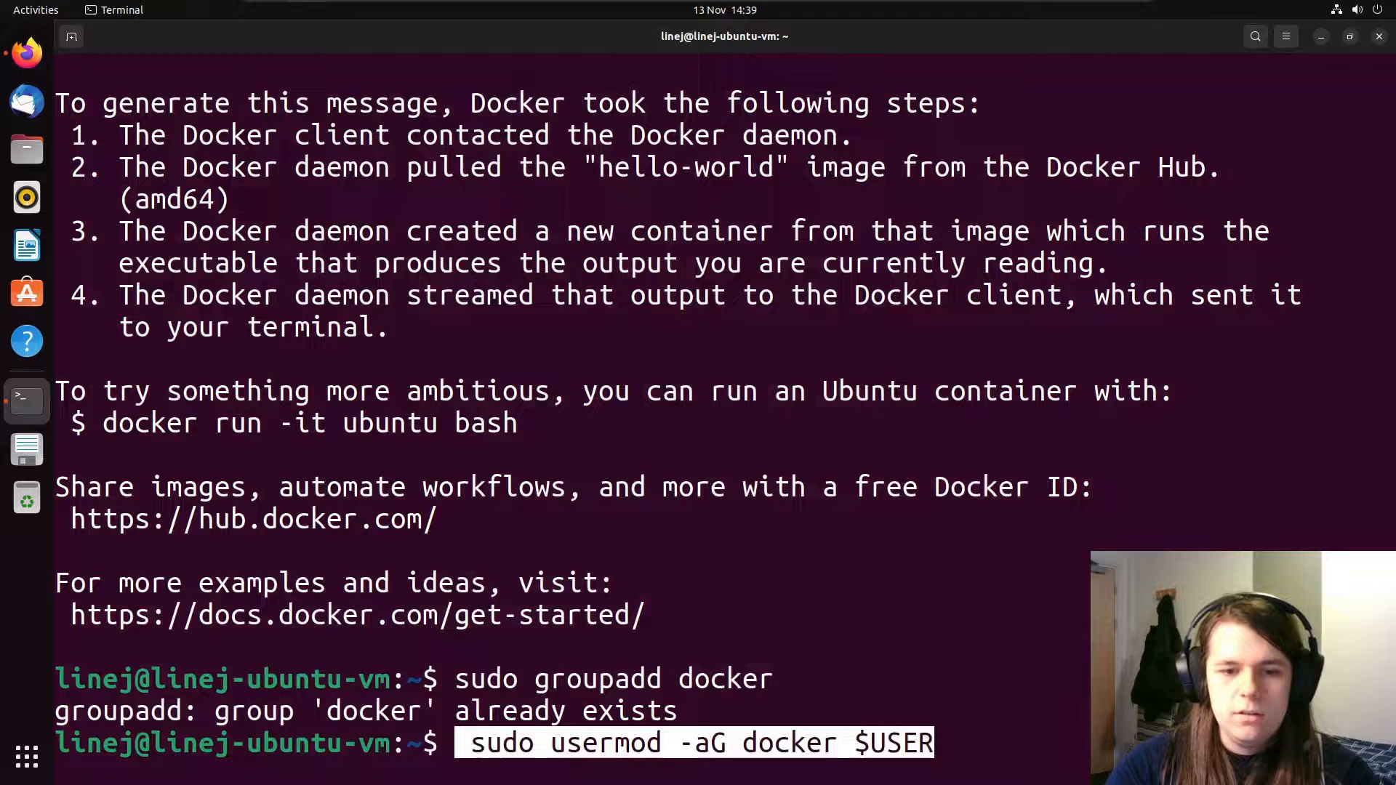
Step: Add the current user to the docker group with usermod and apply 'newgrp docker'
key("Return")
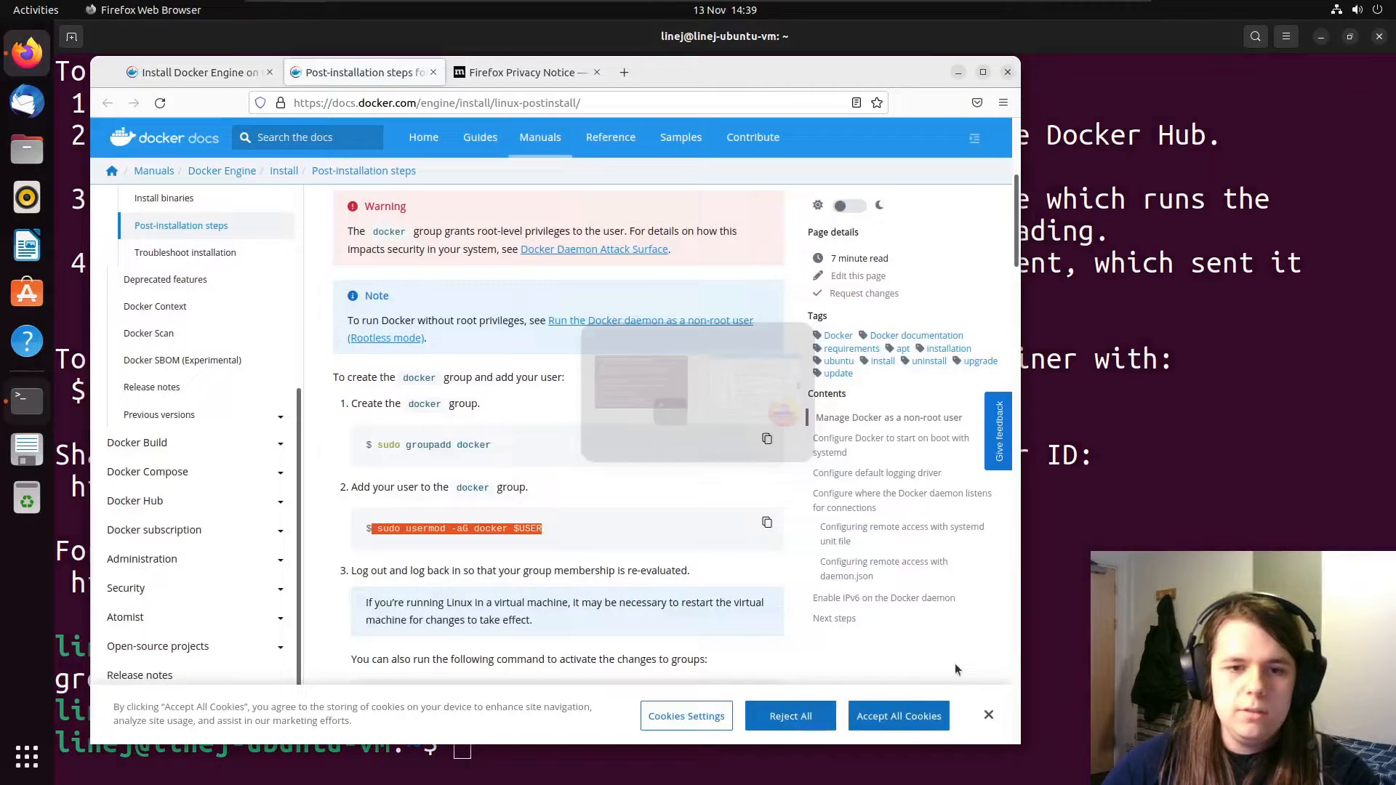
scroll("down", 3)
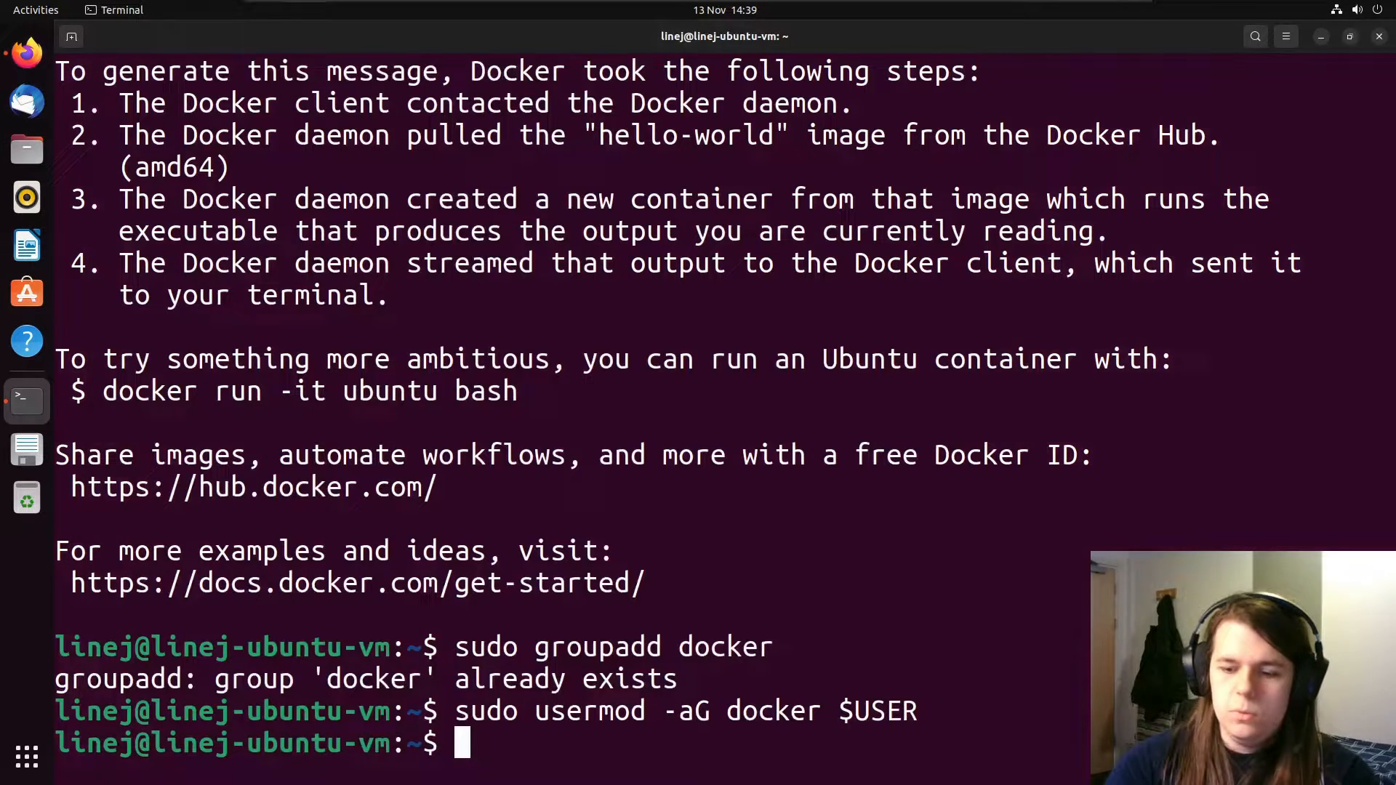
type("newgrp docker")
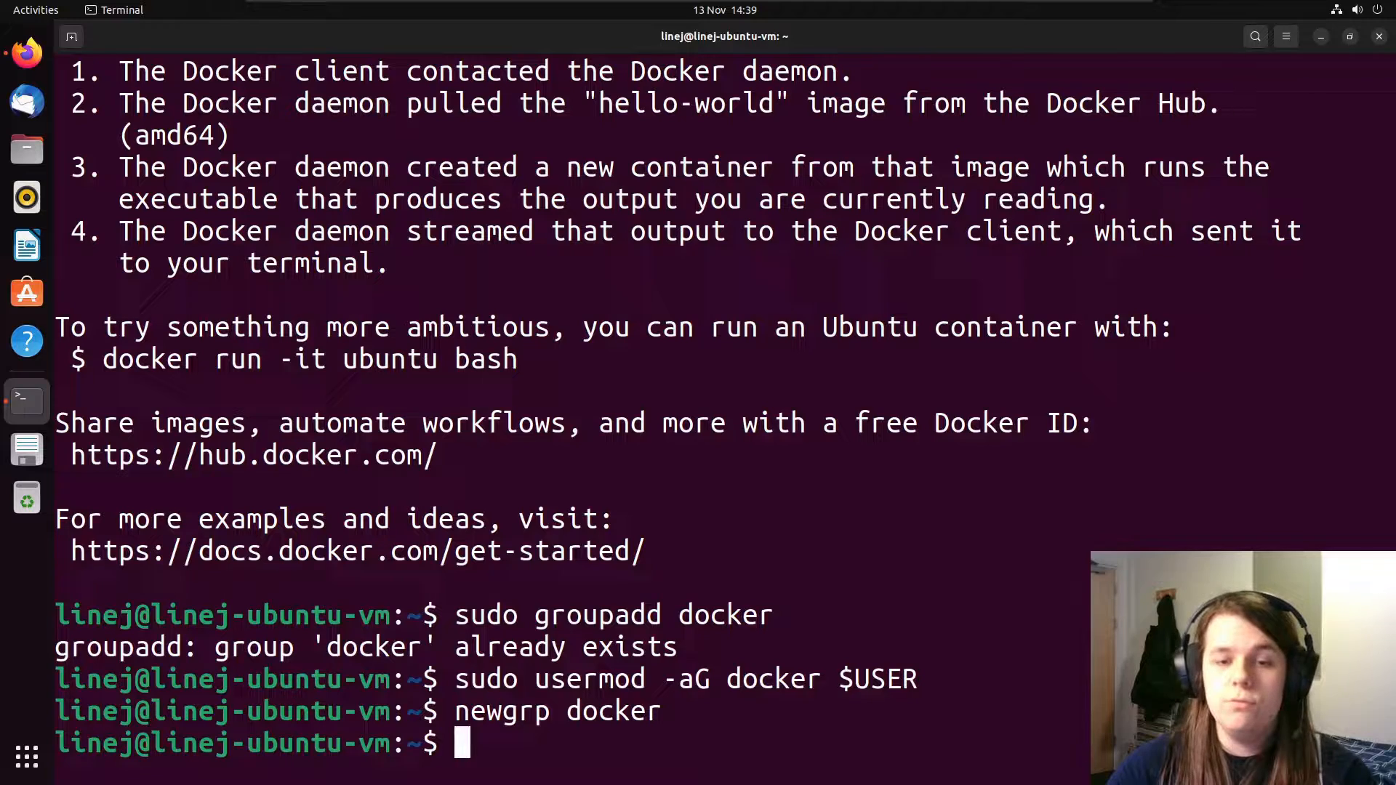
left_click(1379, 9)
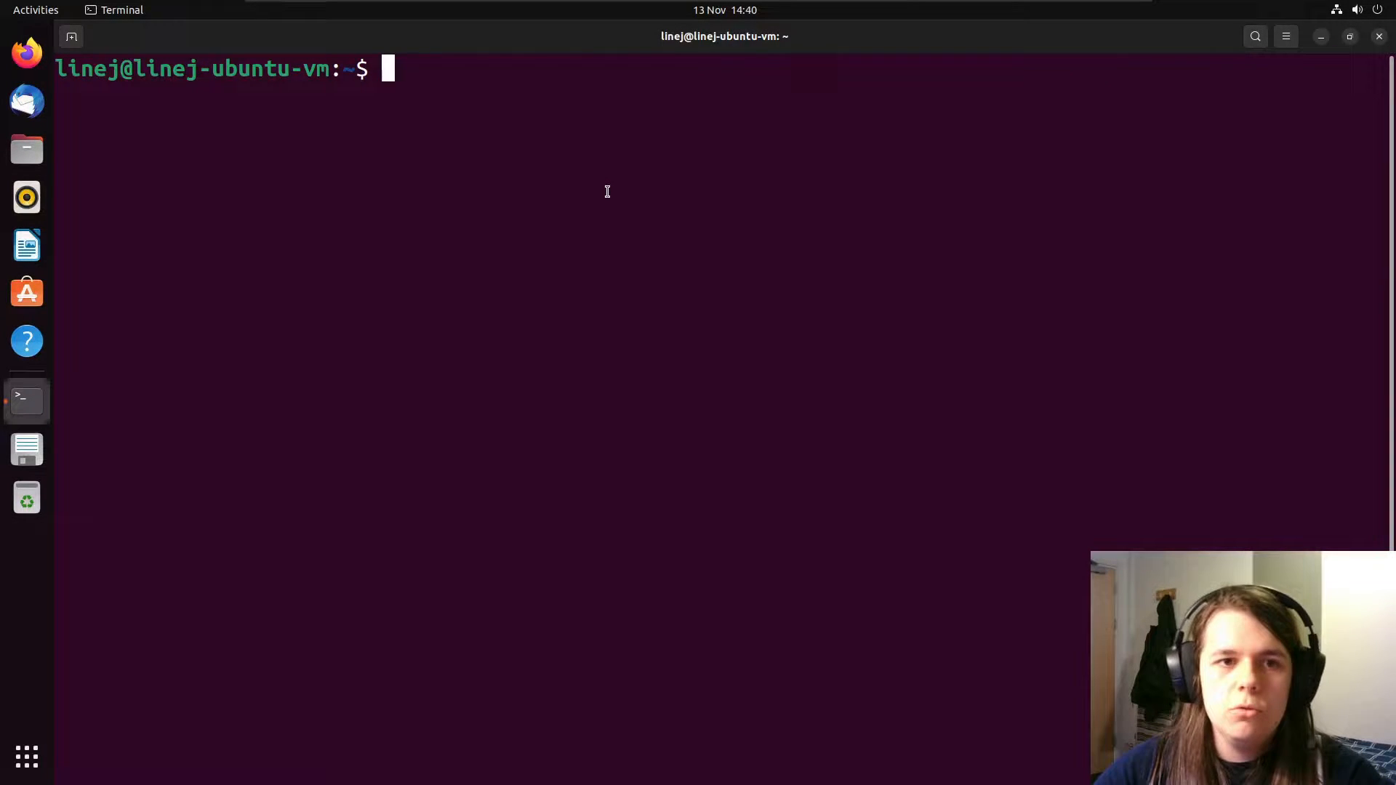
Step: Run 'docker run hello-world' without sudo, then begin a sudo git install
type("docker")
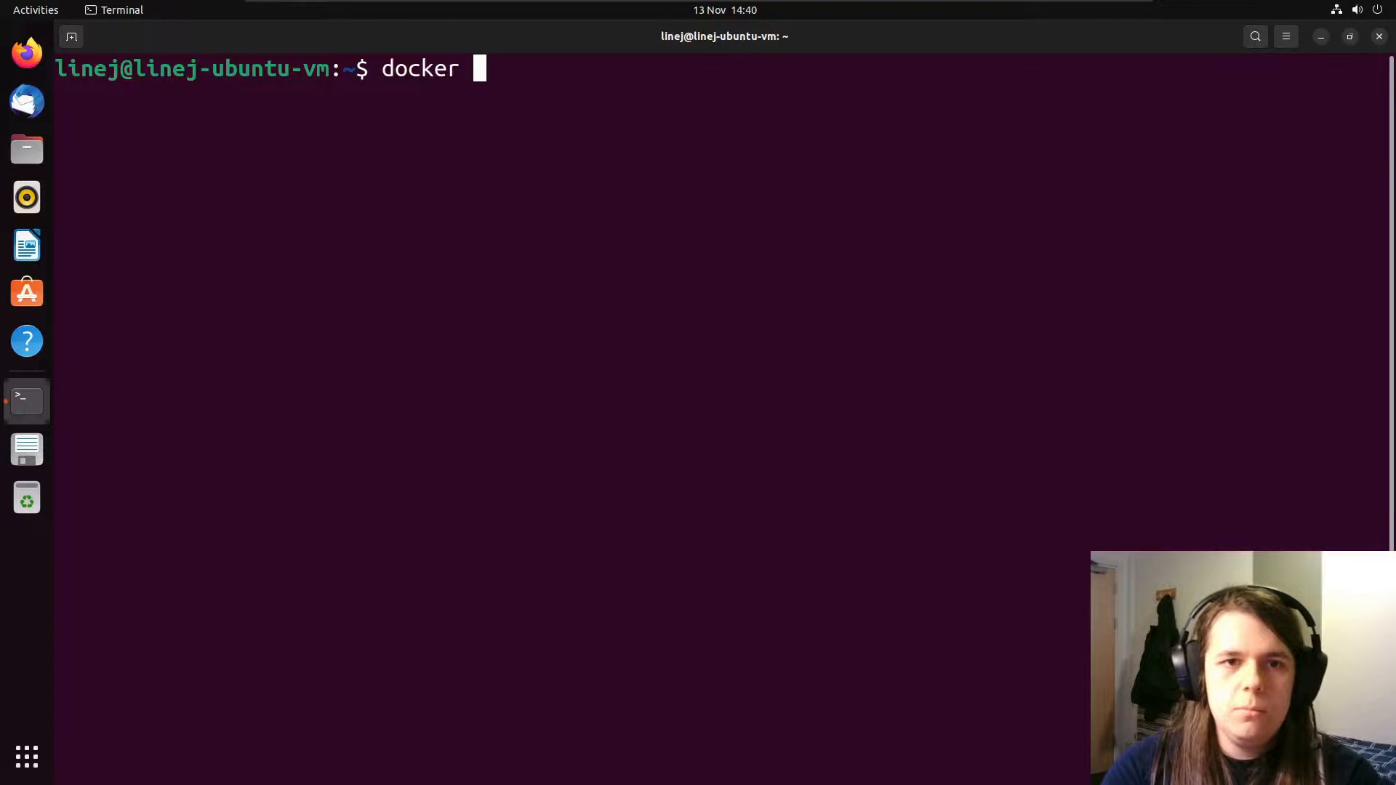
type("run hello-world")
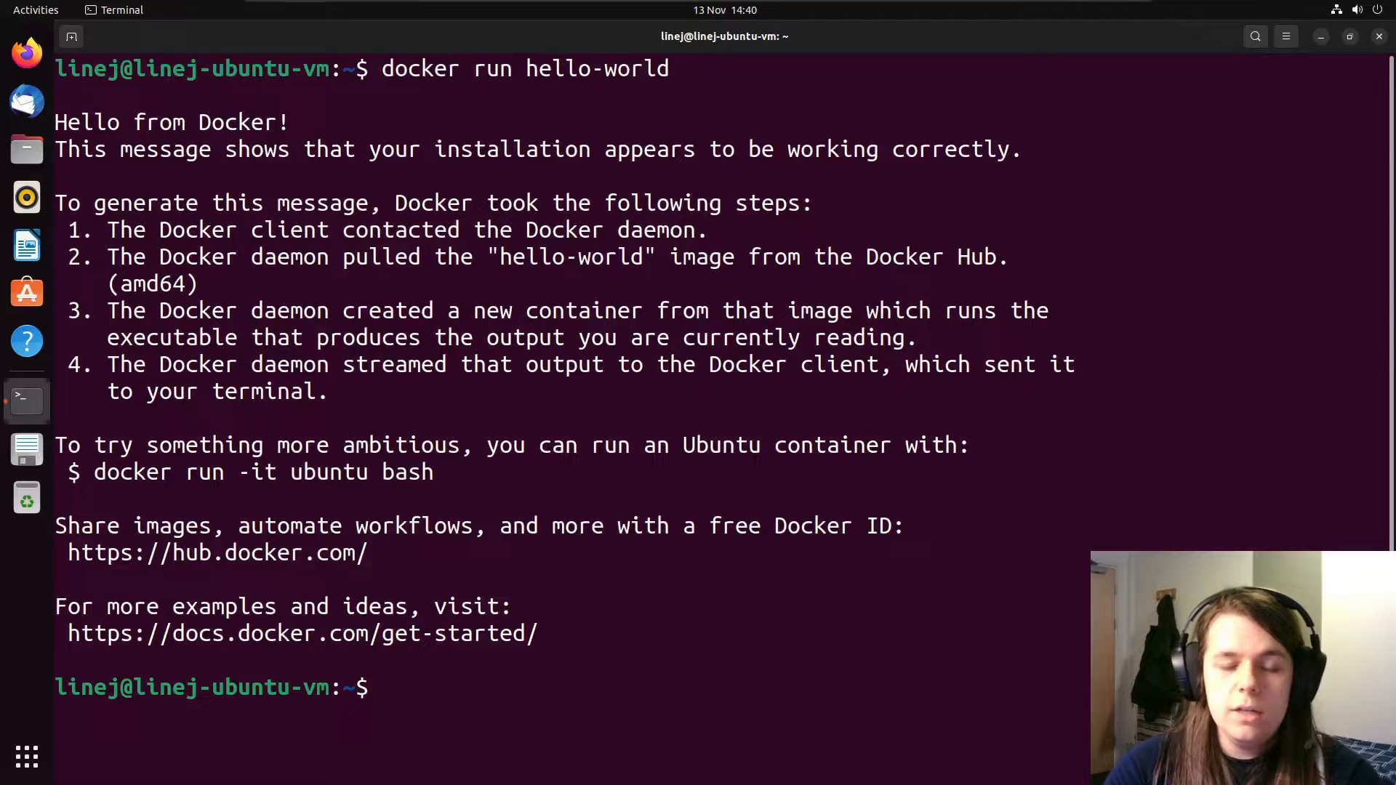
type("sudo apt-get install git")
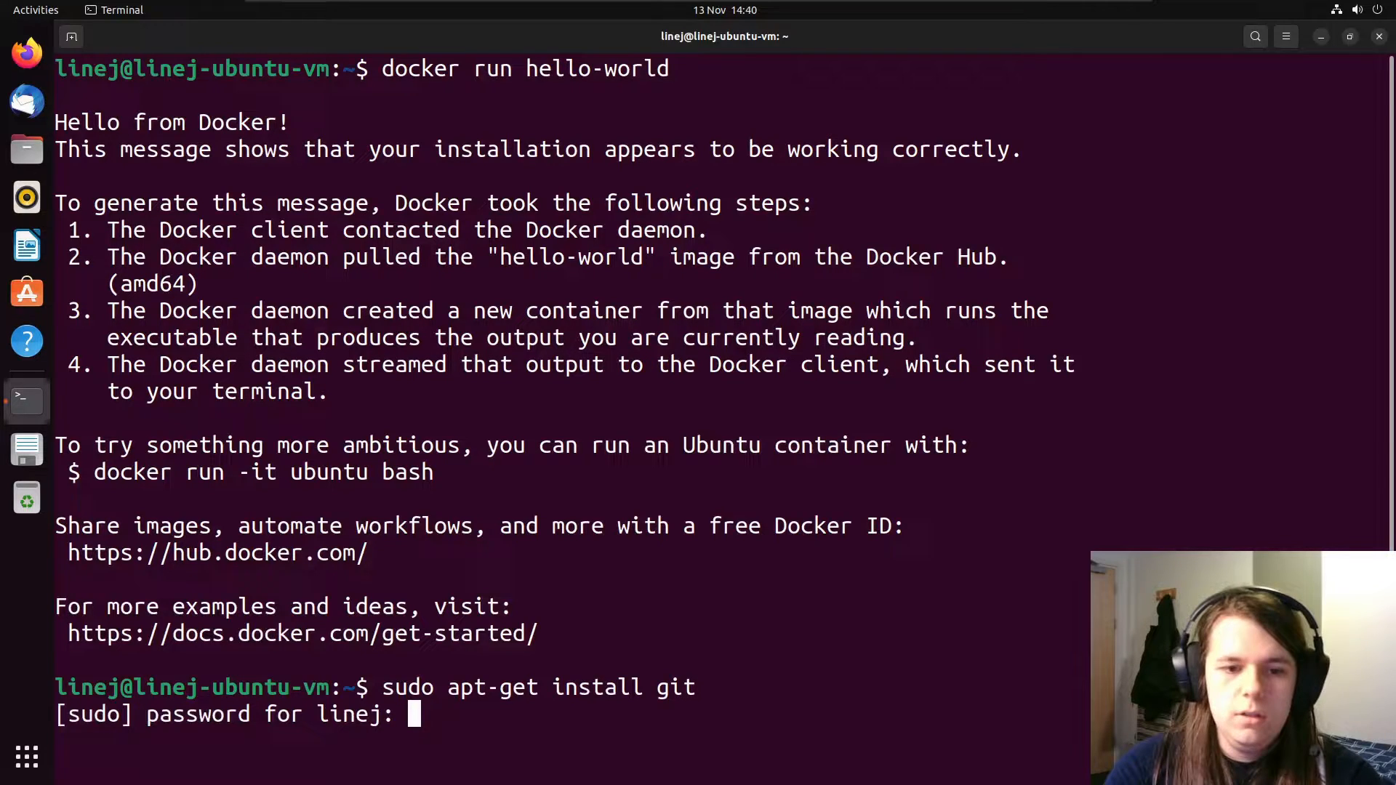
Step: Install git (already newest), then create and enter an 'Ivy' directory
key("Return")
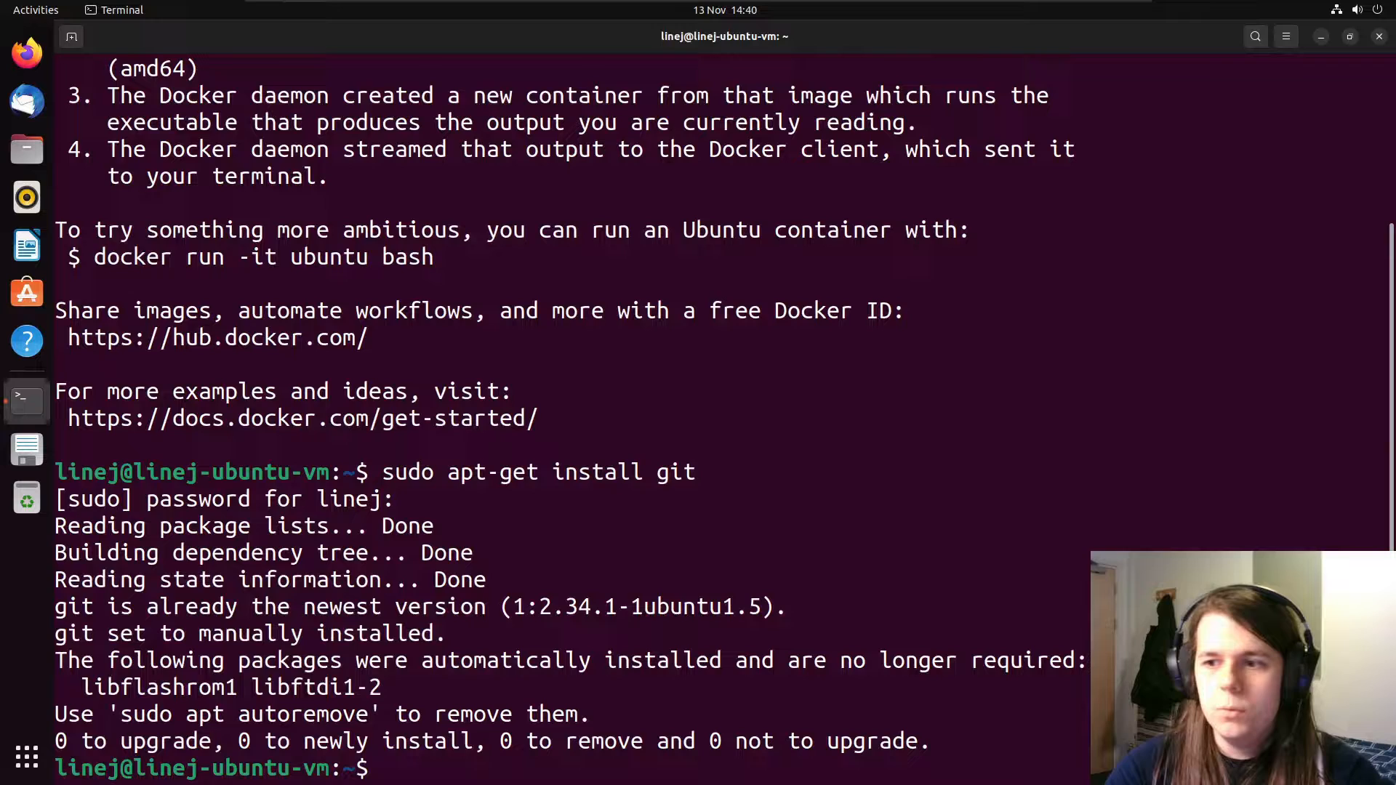
type("mkdir")
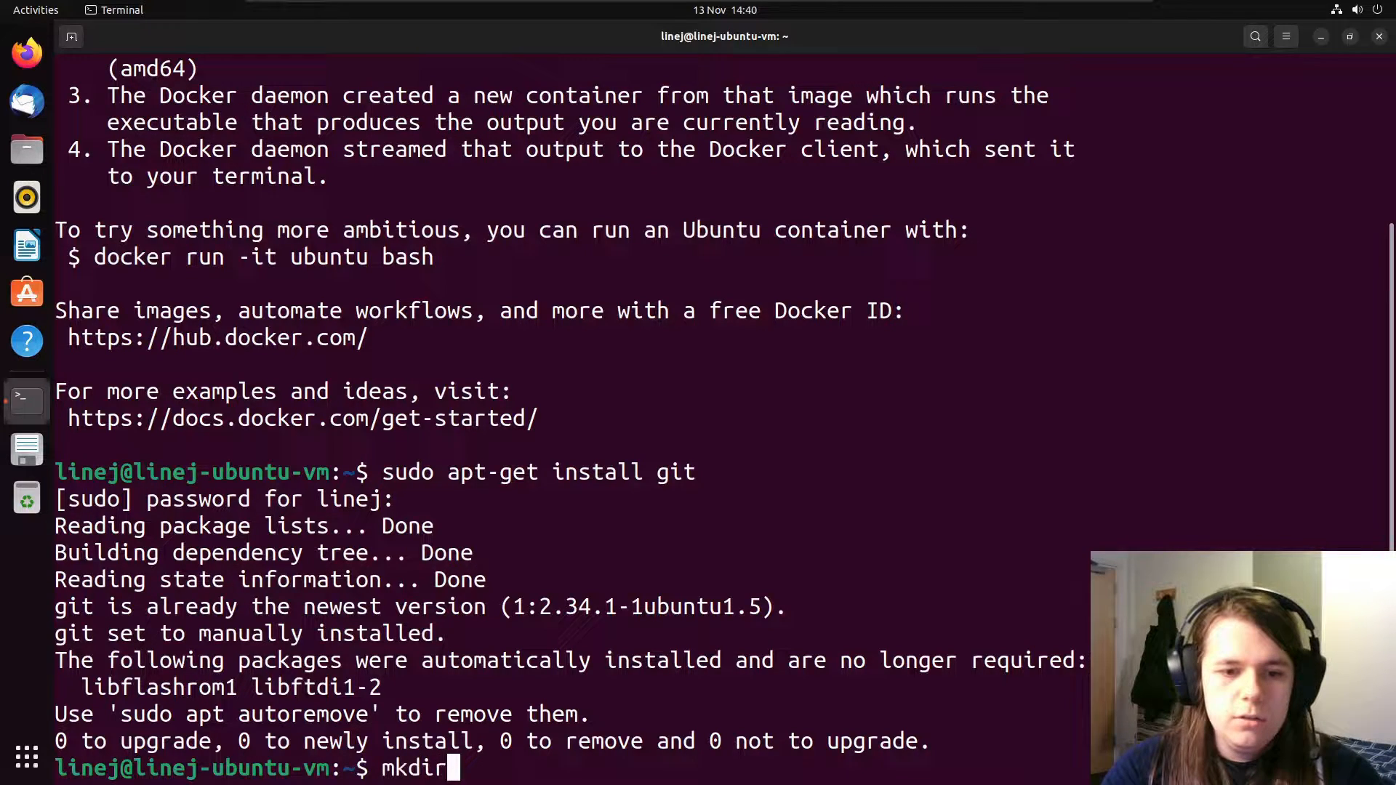
type("Ivy")
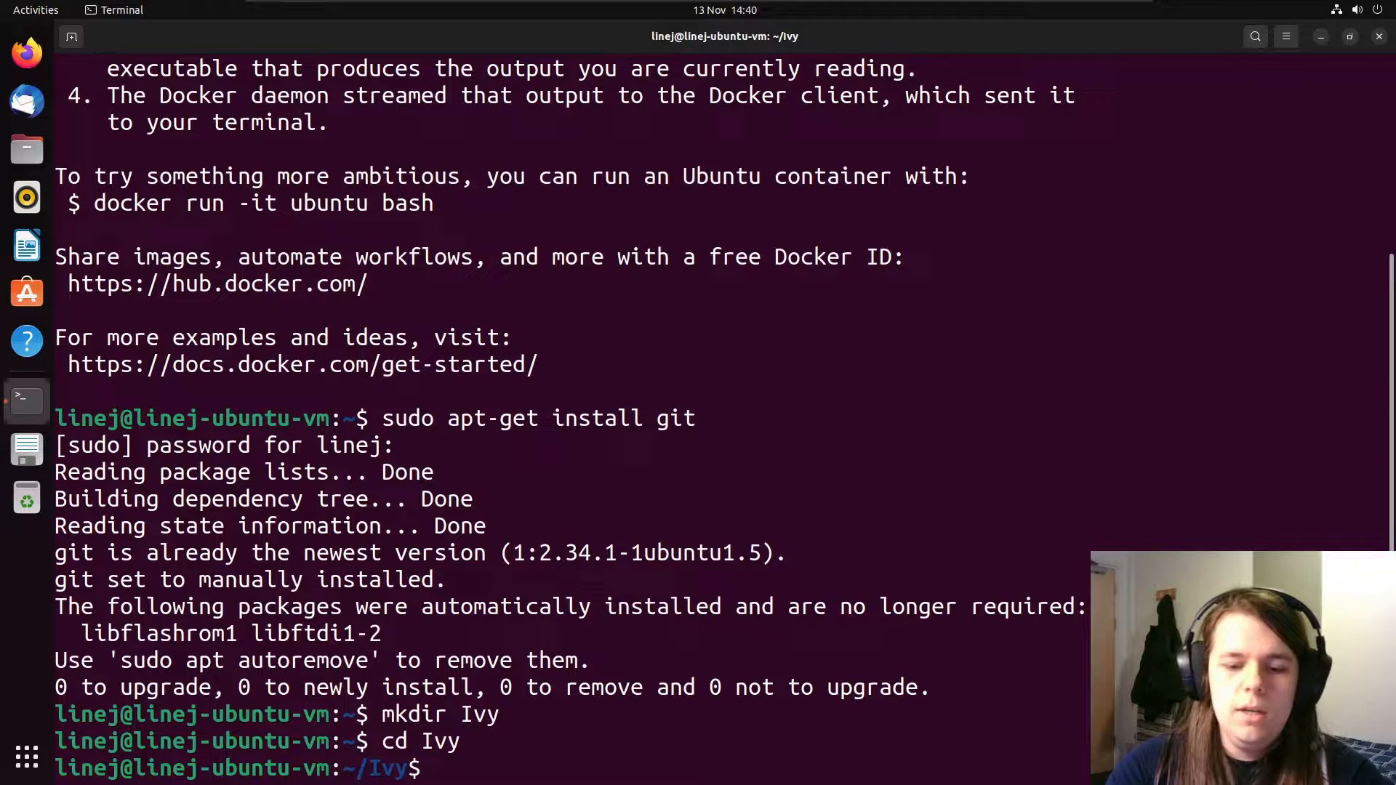
type("git clone")
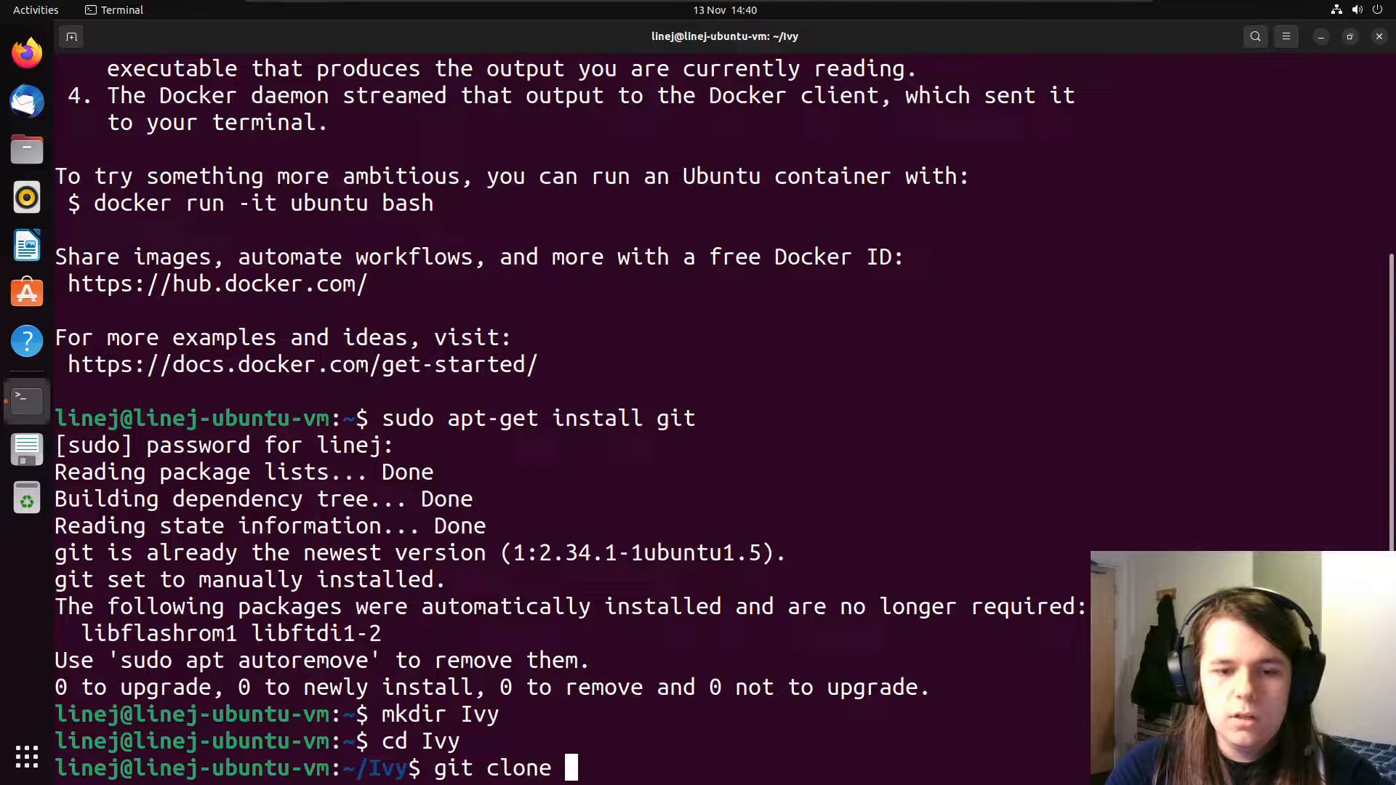
Step: Clone the Ivy fork from GitHub with --recurse-submodules and list it with ls -la
type("--recur")
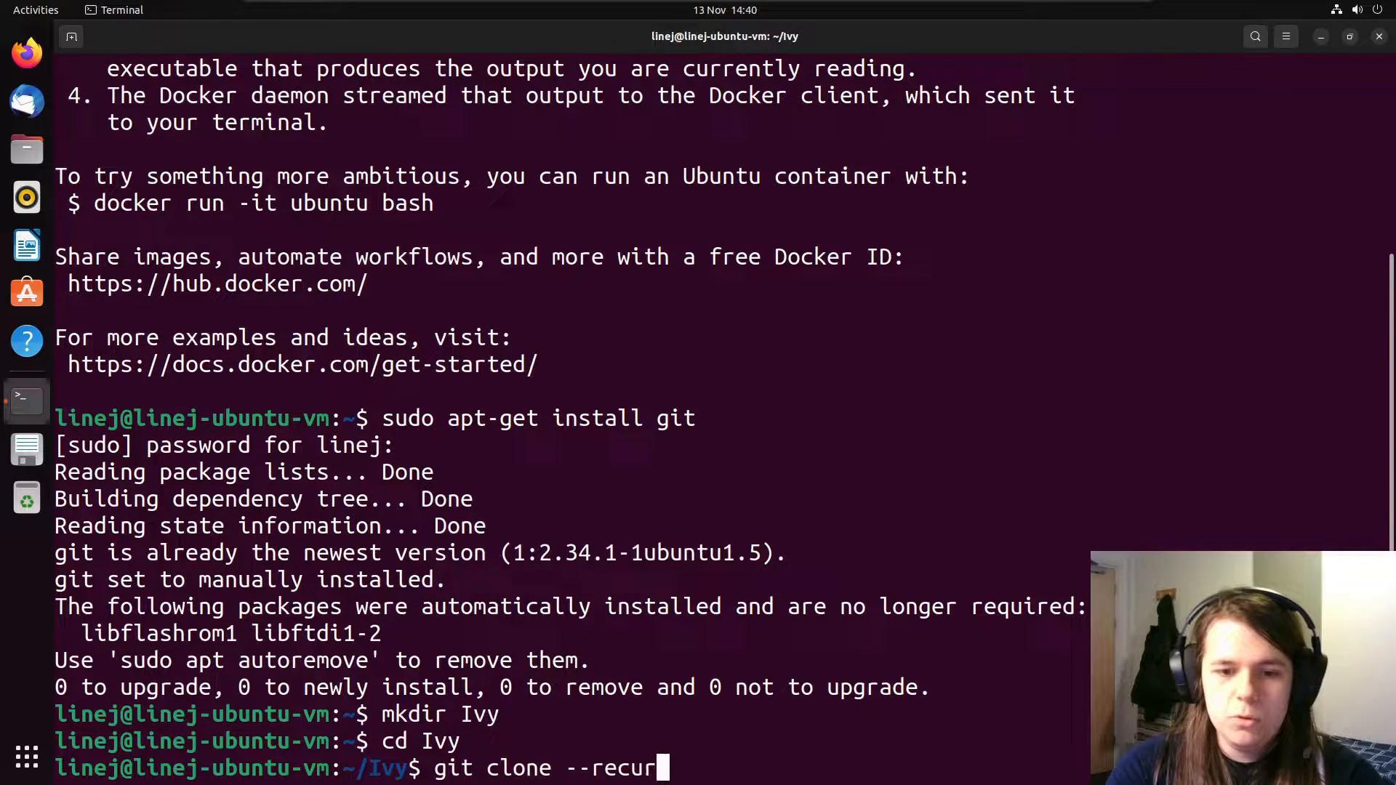
type("se-submodules h")
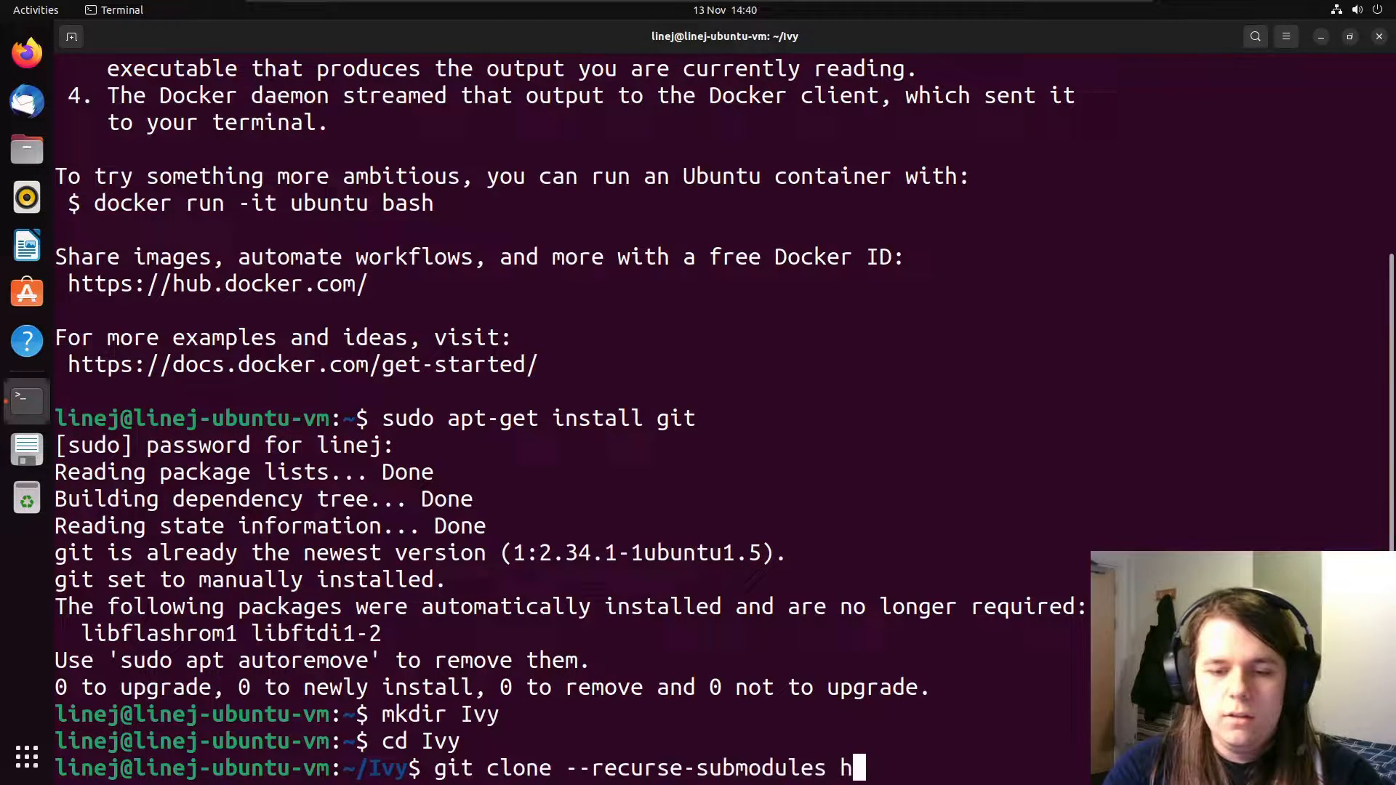
type("ttps://github.")
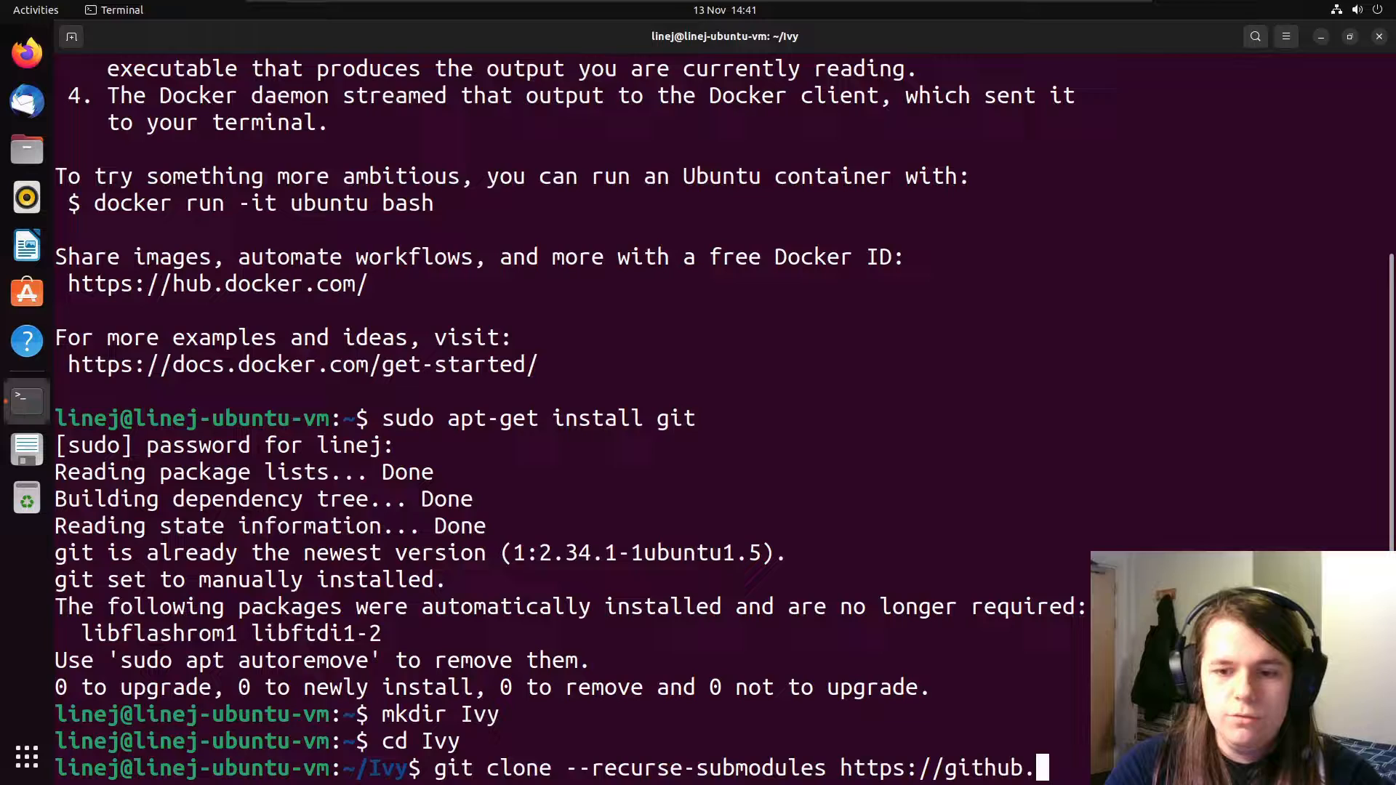
type("com/")
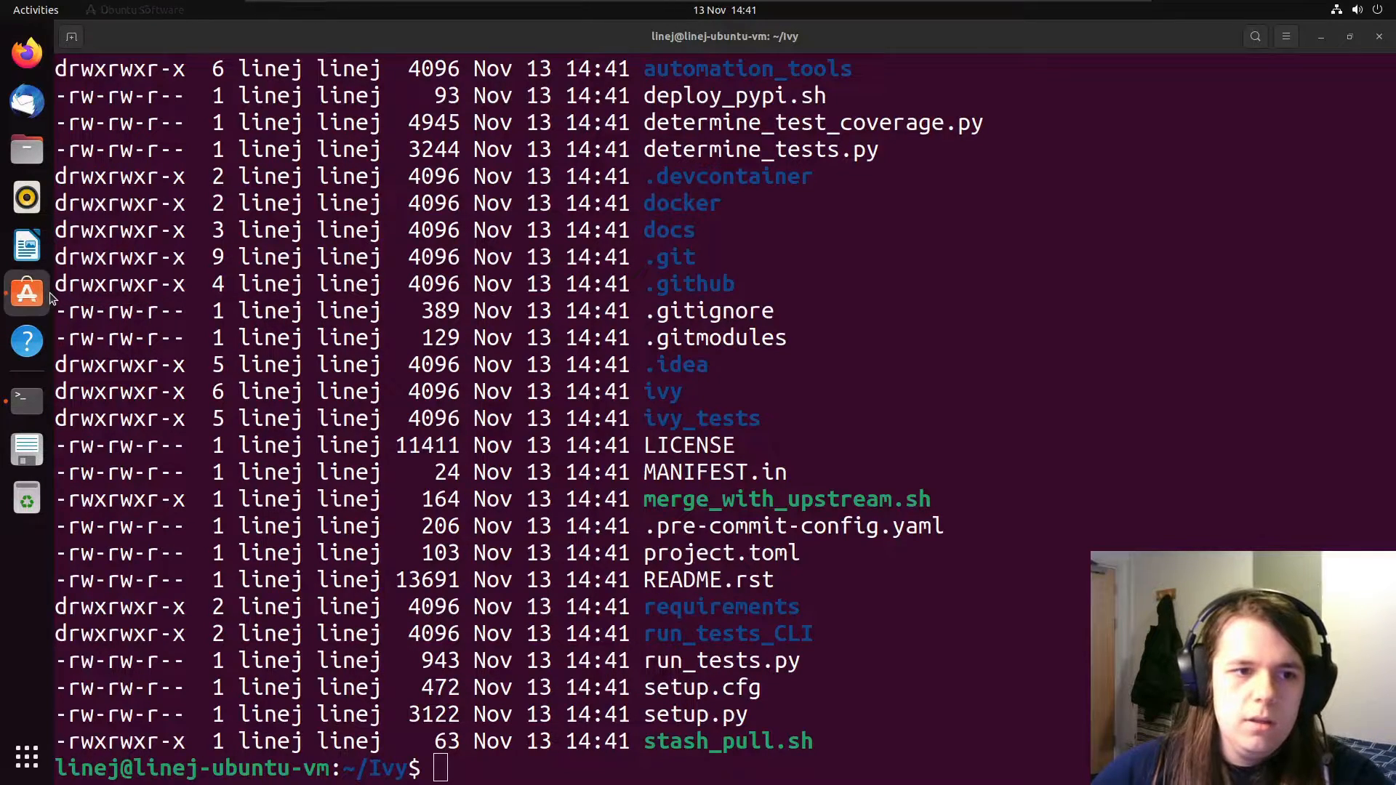
Step: Install Visual Studio Code ('code') from Ubuntu Software via a vscode search, then close the store
left_click(27, 293)
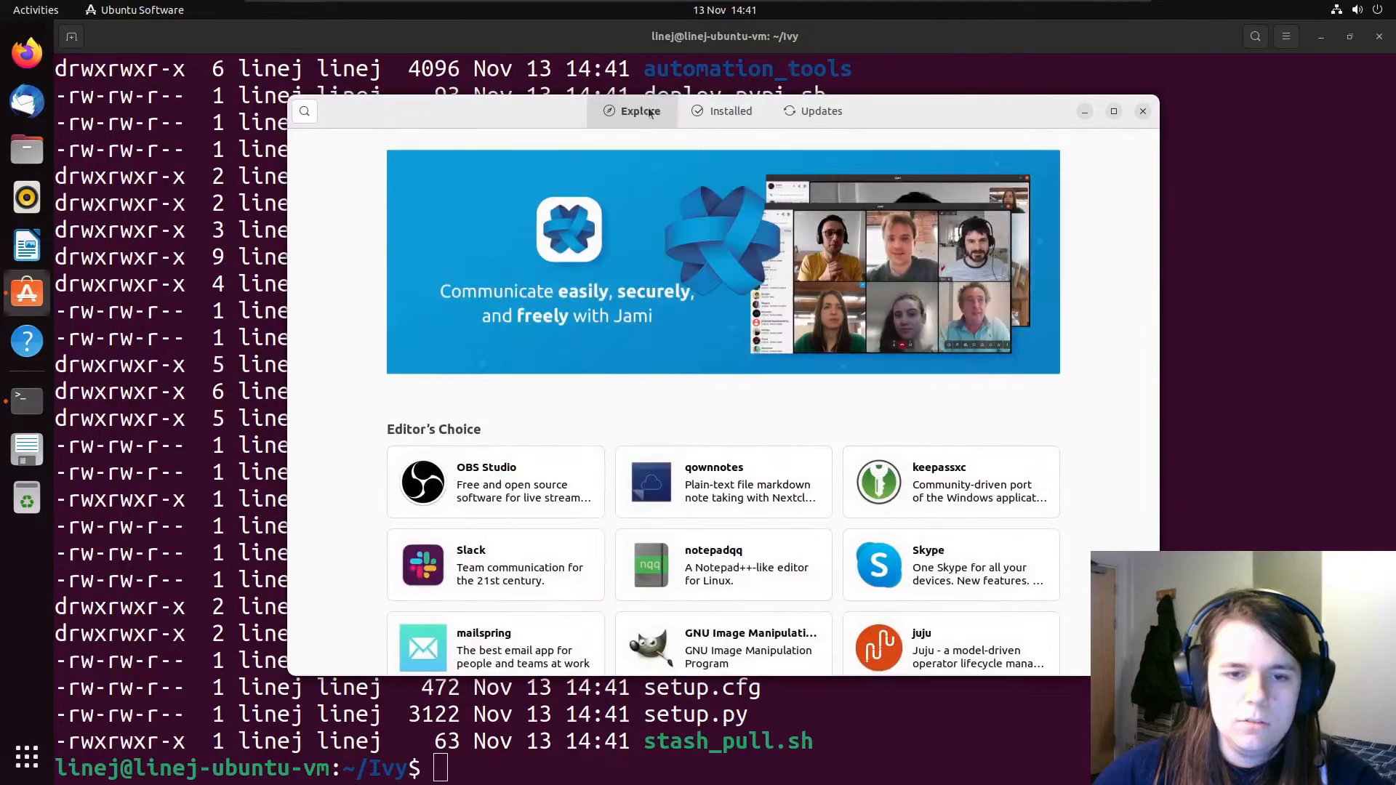
left_click(305, 110)
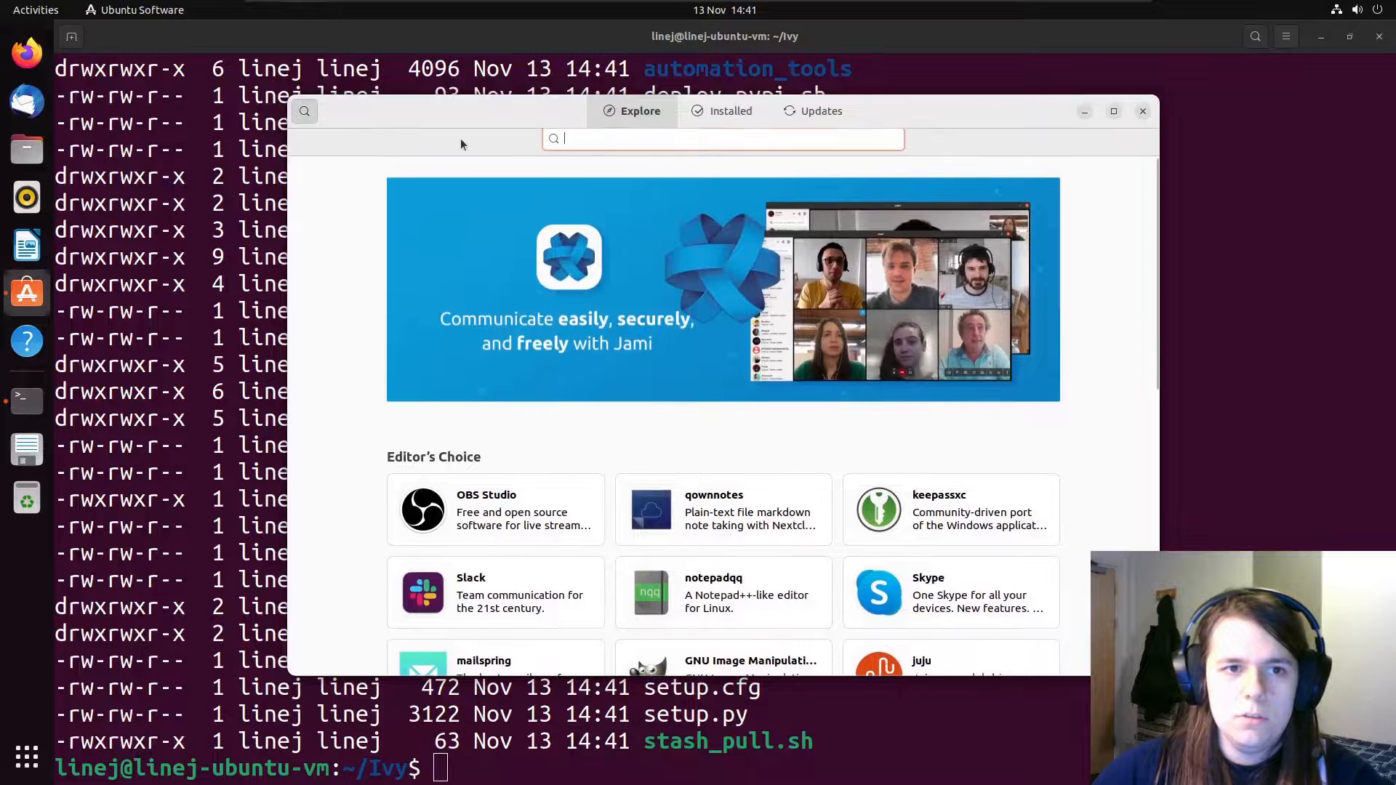
type("vscode")
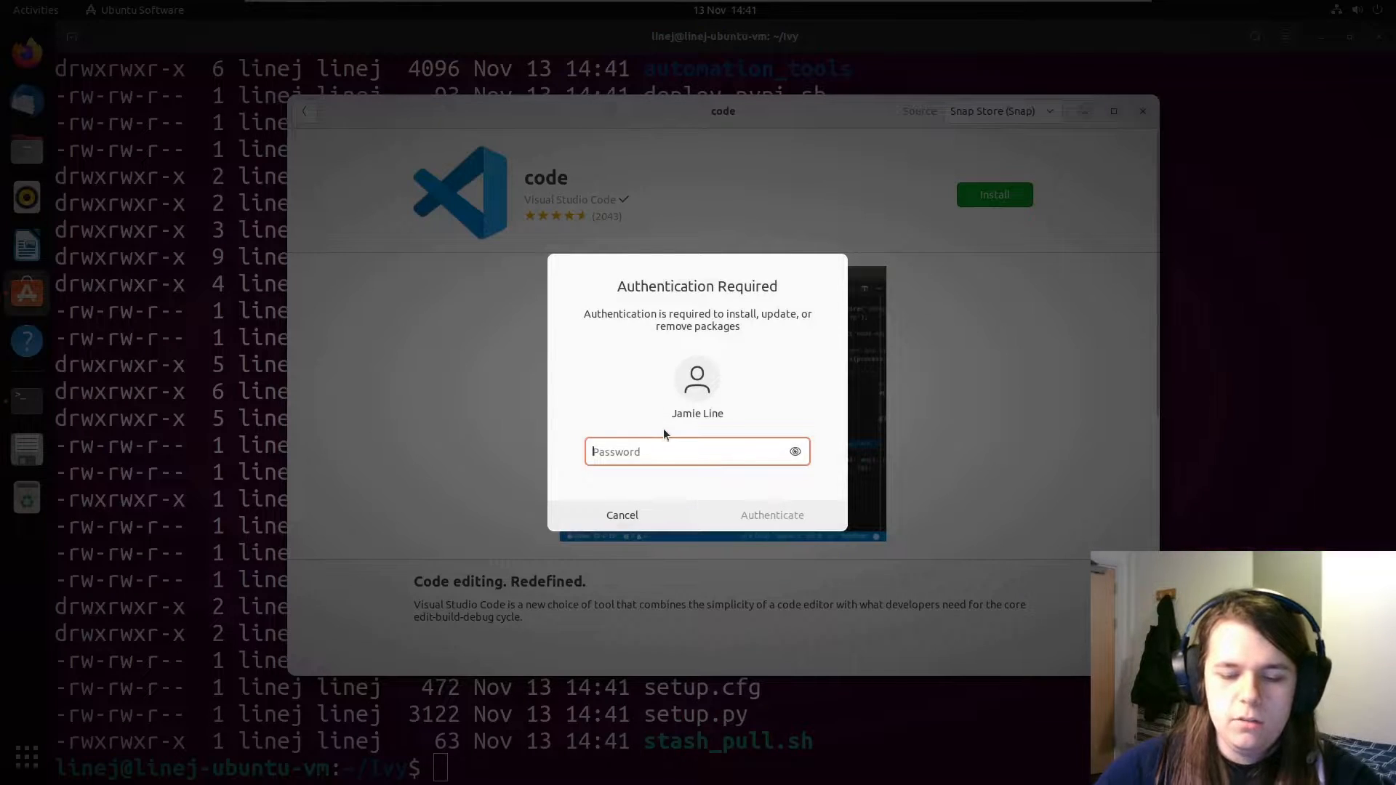
left_click(622, 515)
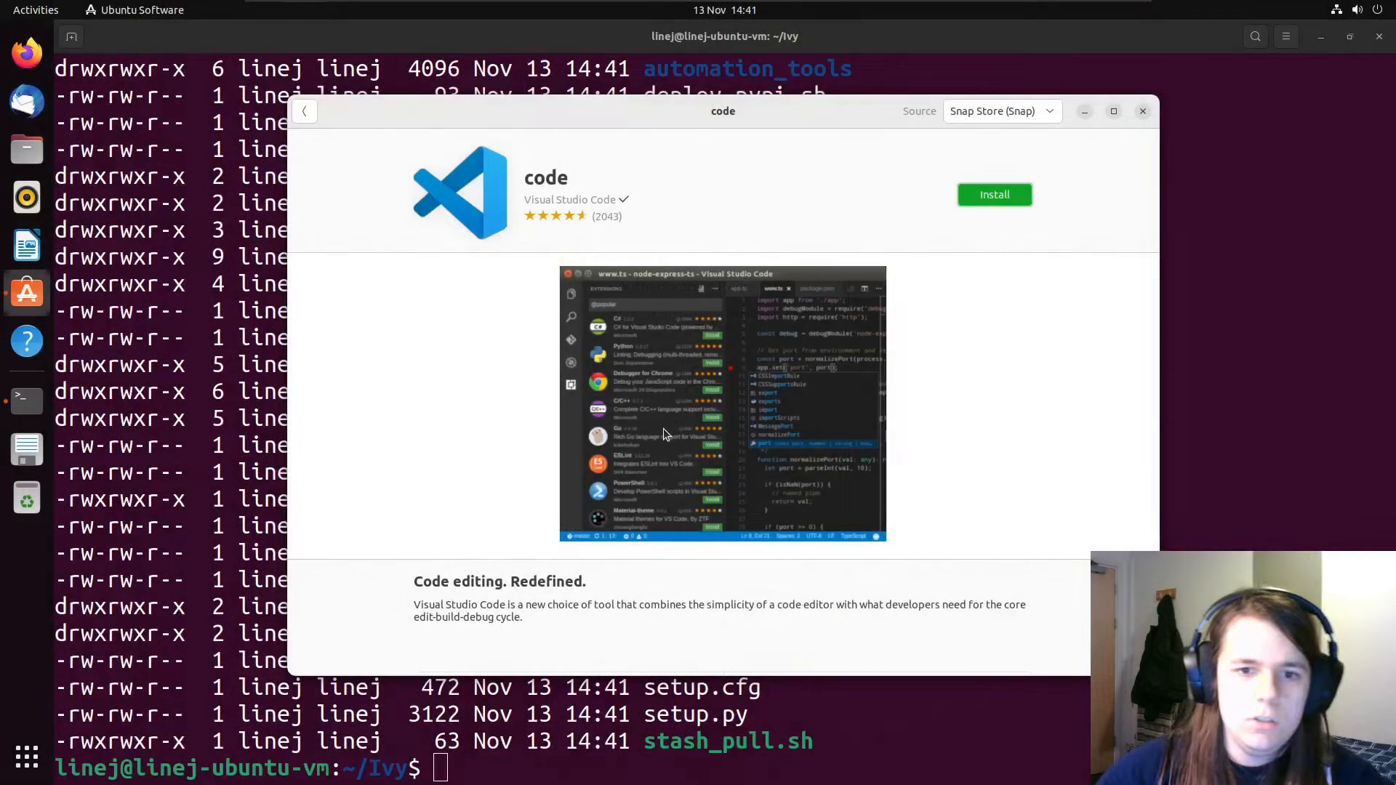
left_click(305, 110)
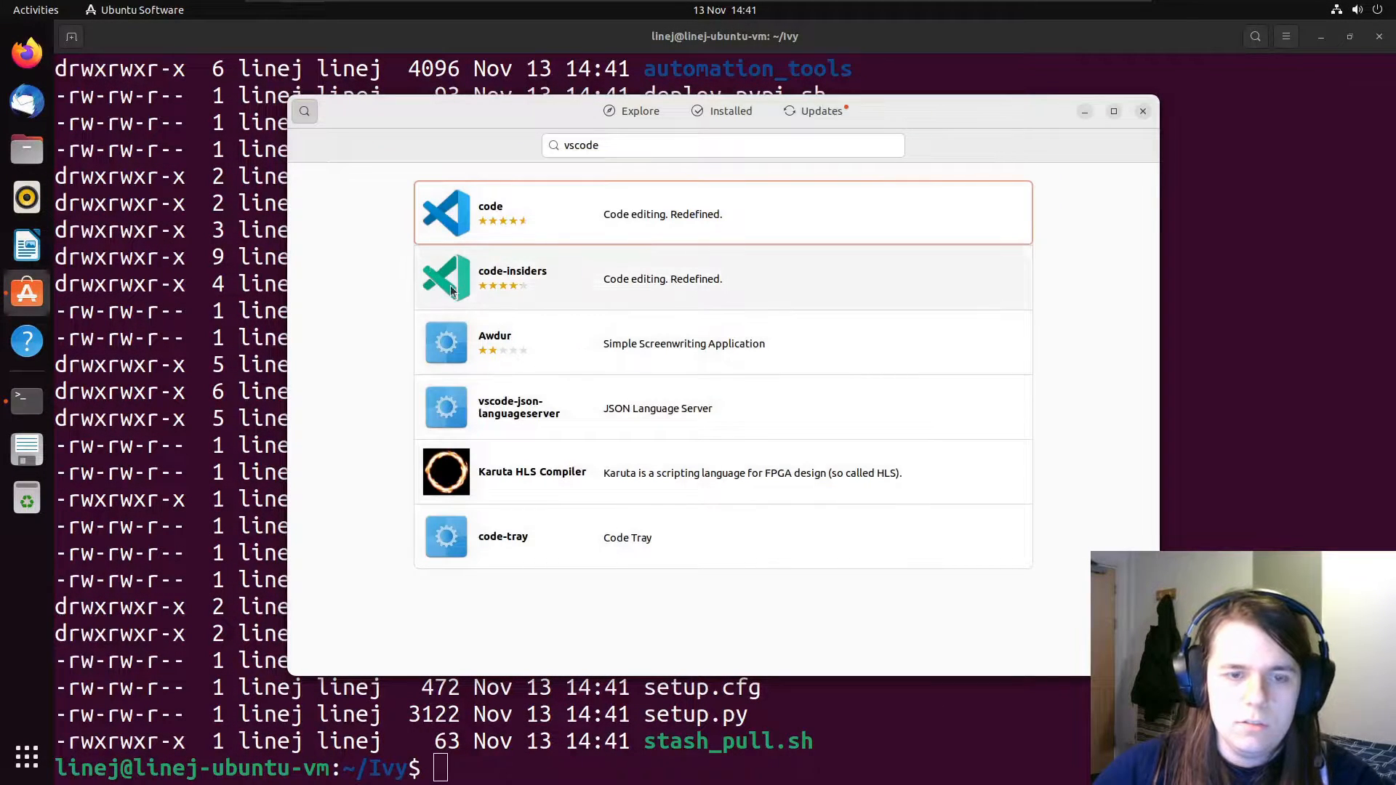
mouse_move(445, 212)
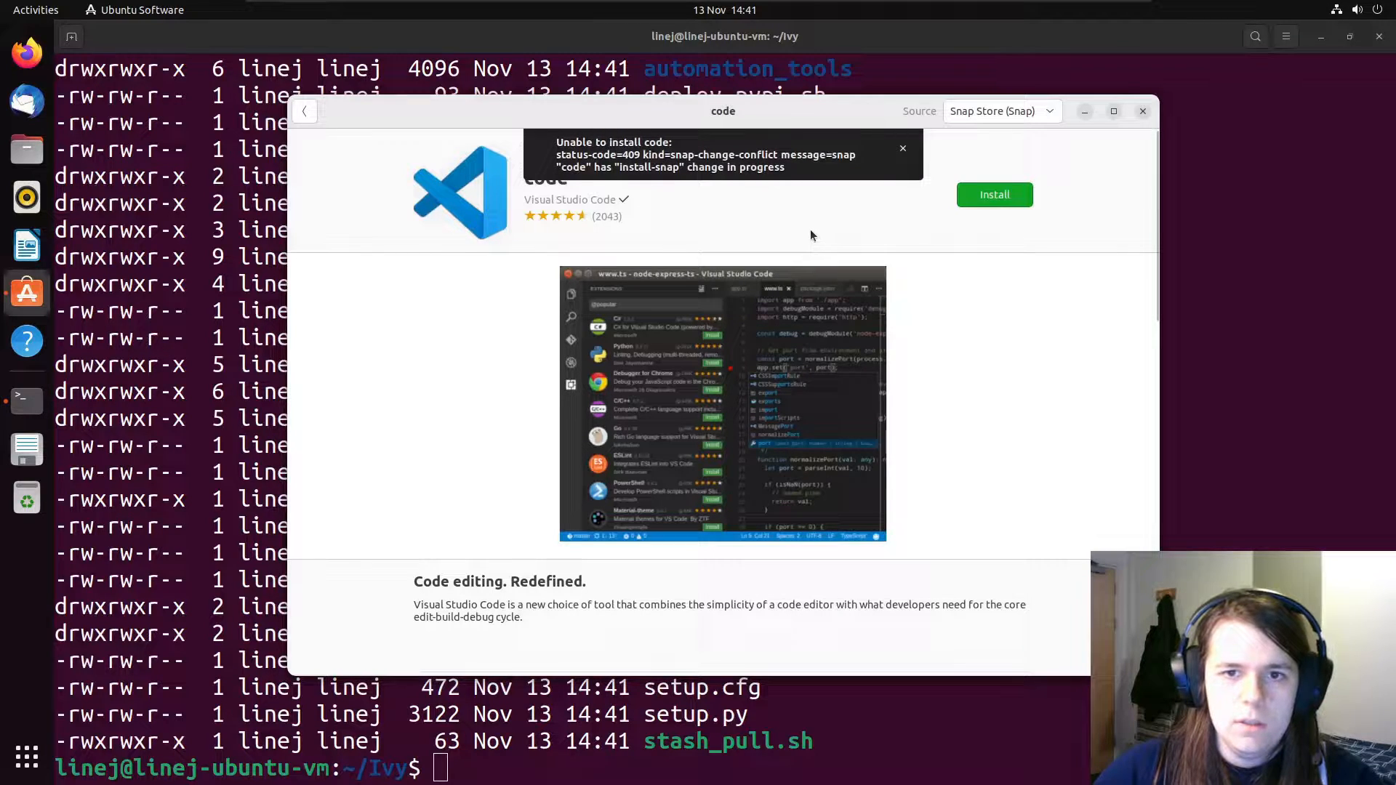
left_click(902, 148)
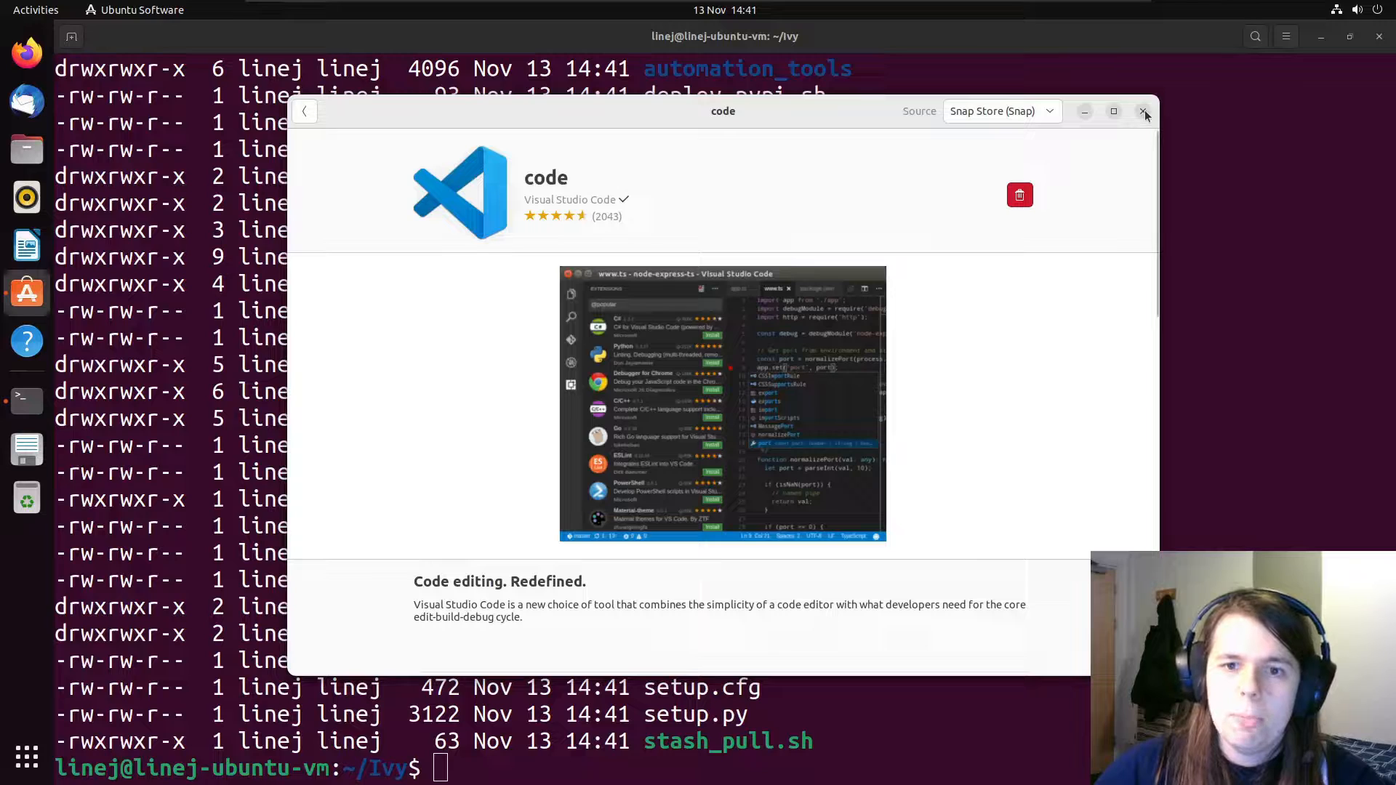
left_click(1146, 111)
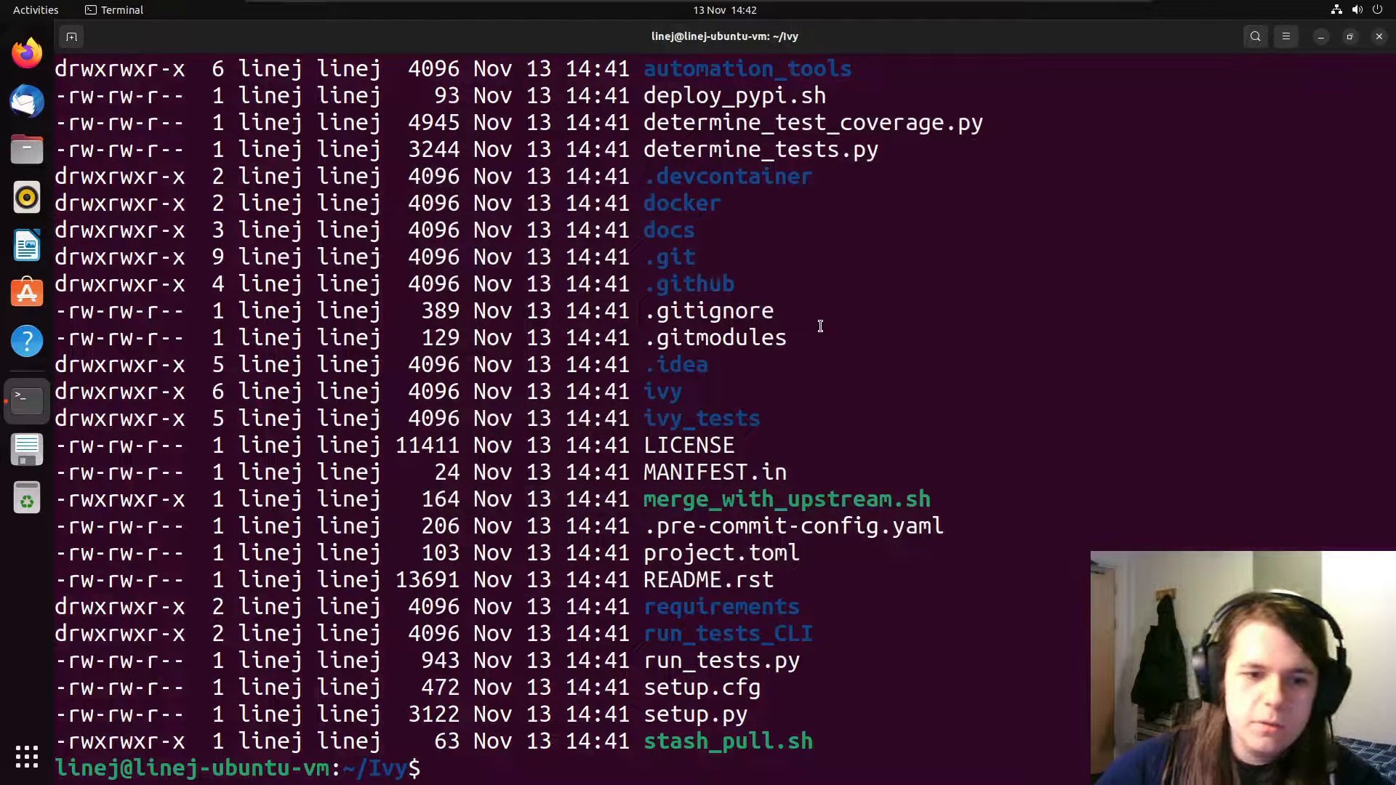
Step: Open the Ivy folder in VS Code with 'code .' and trust its authors
type("code .")
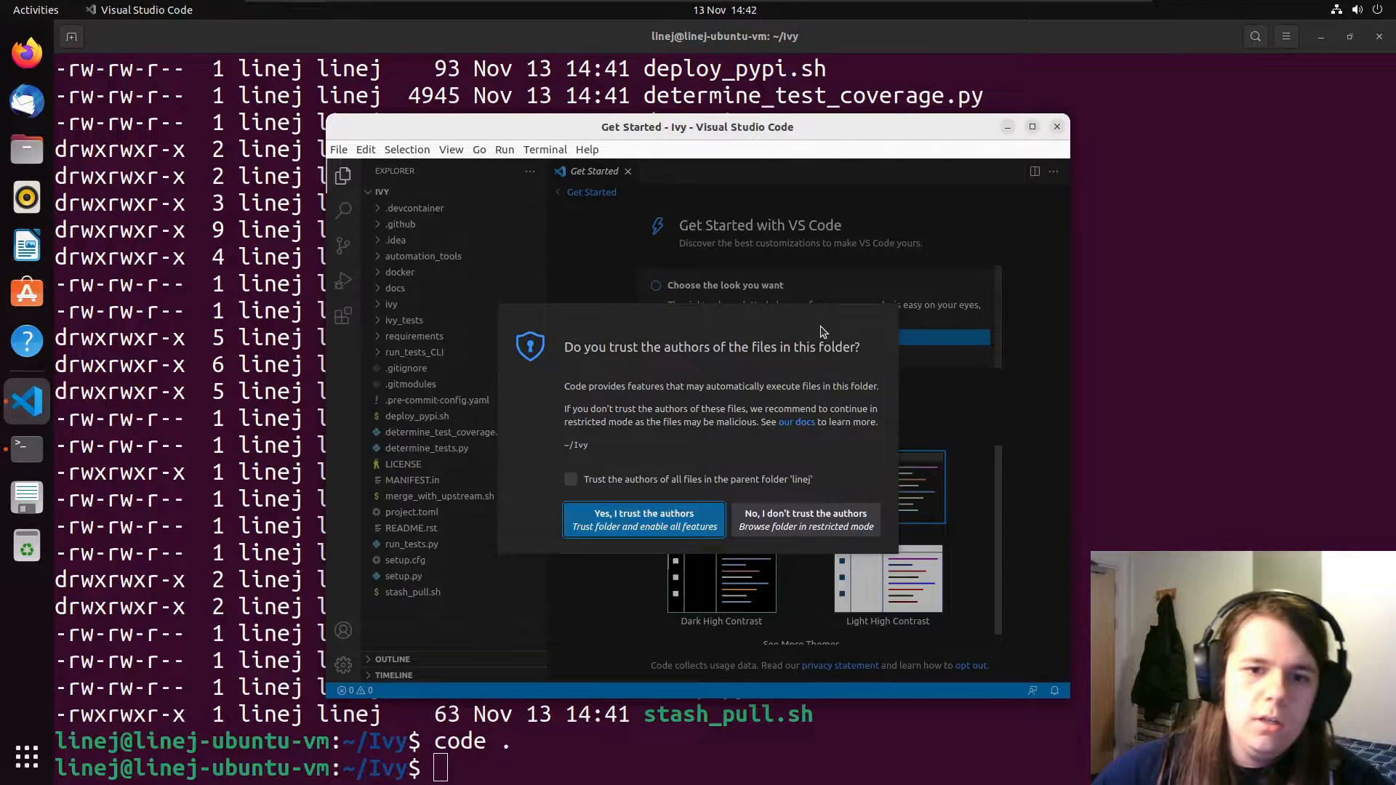
left_click(643, 519)
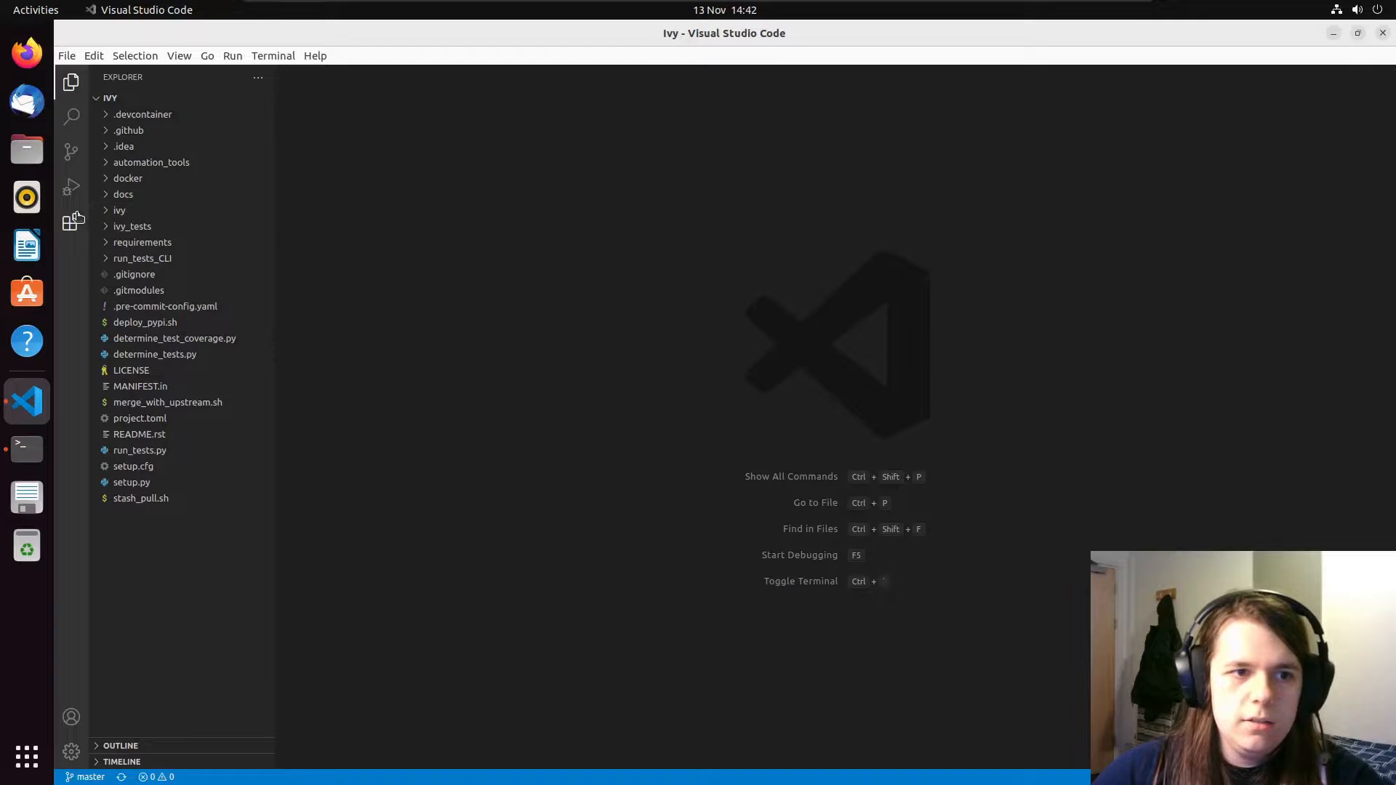
Step: Add the Dev Containers extension and open .devcontainer/devcontainer.json
left_click(71, 222)
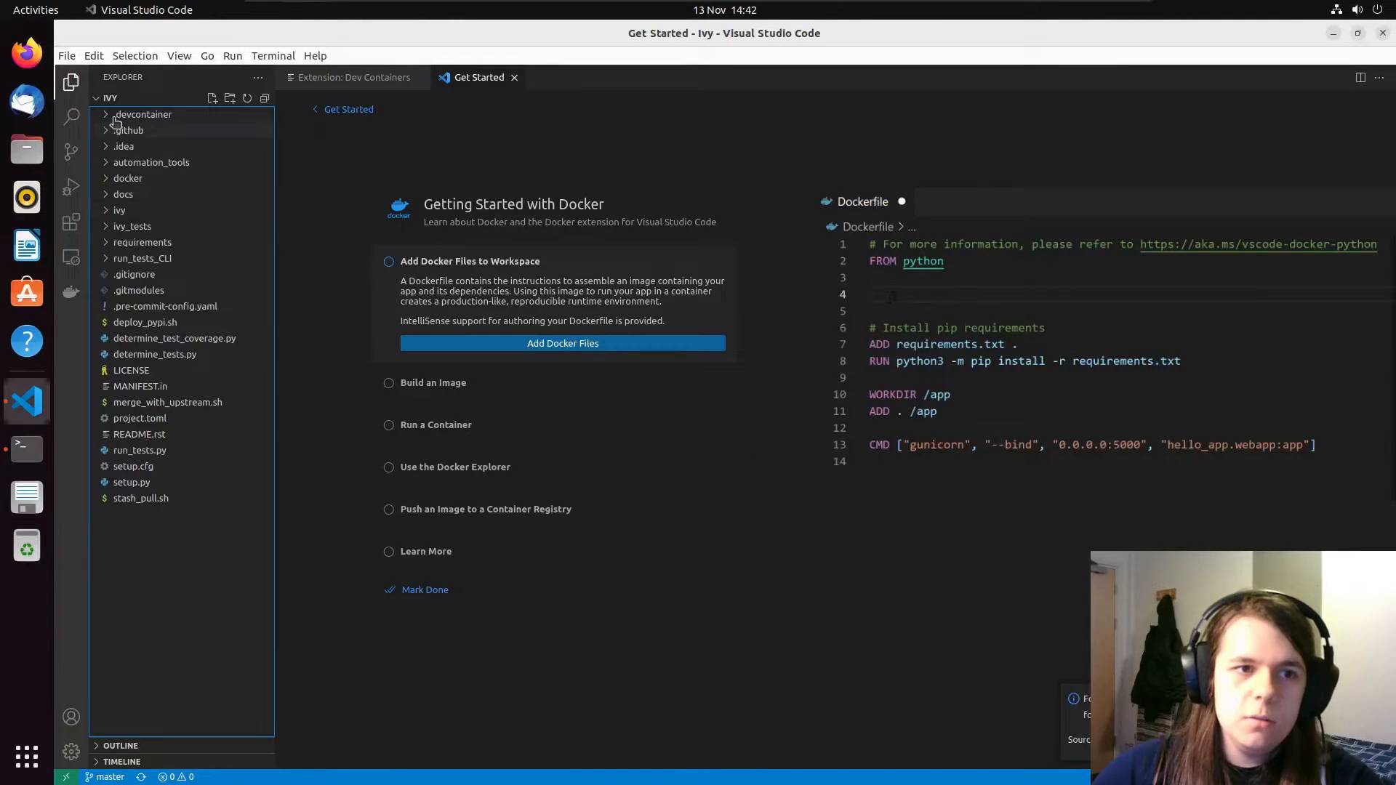
left_click(142, 114)
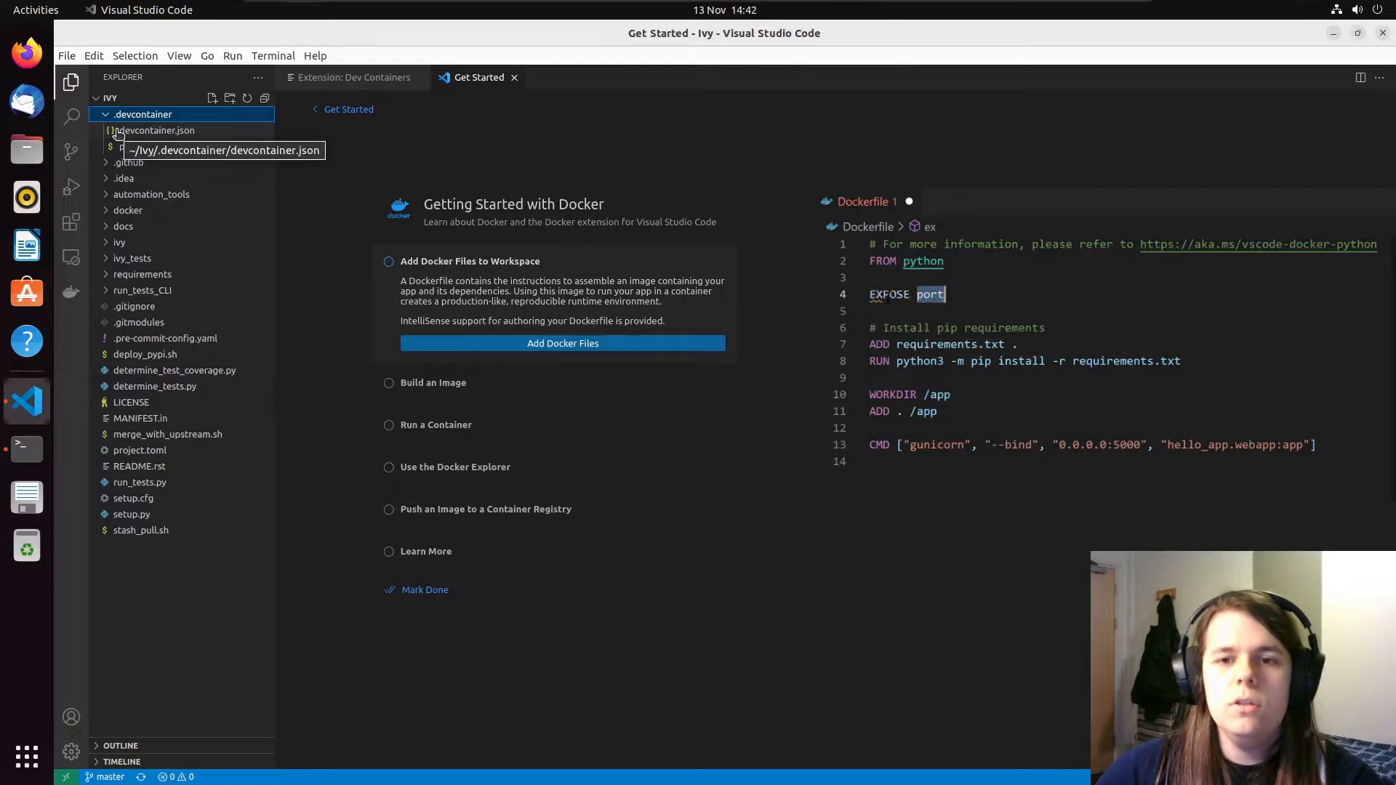
type("5000")
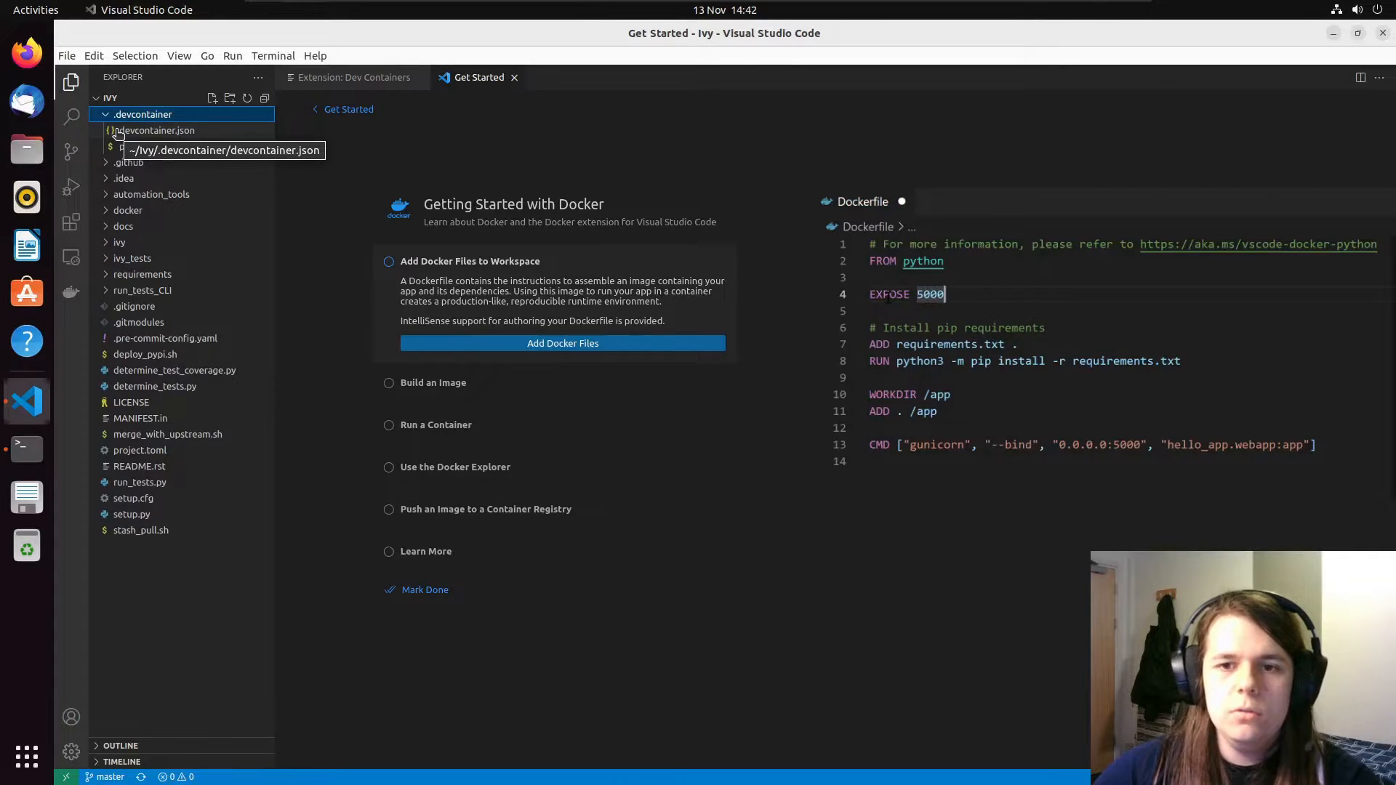
type("ex")
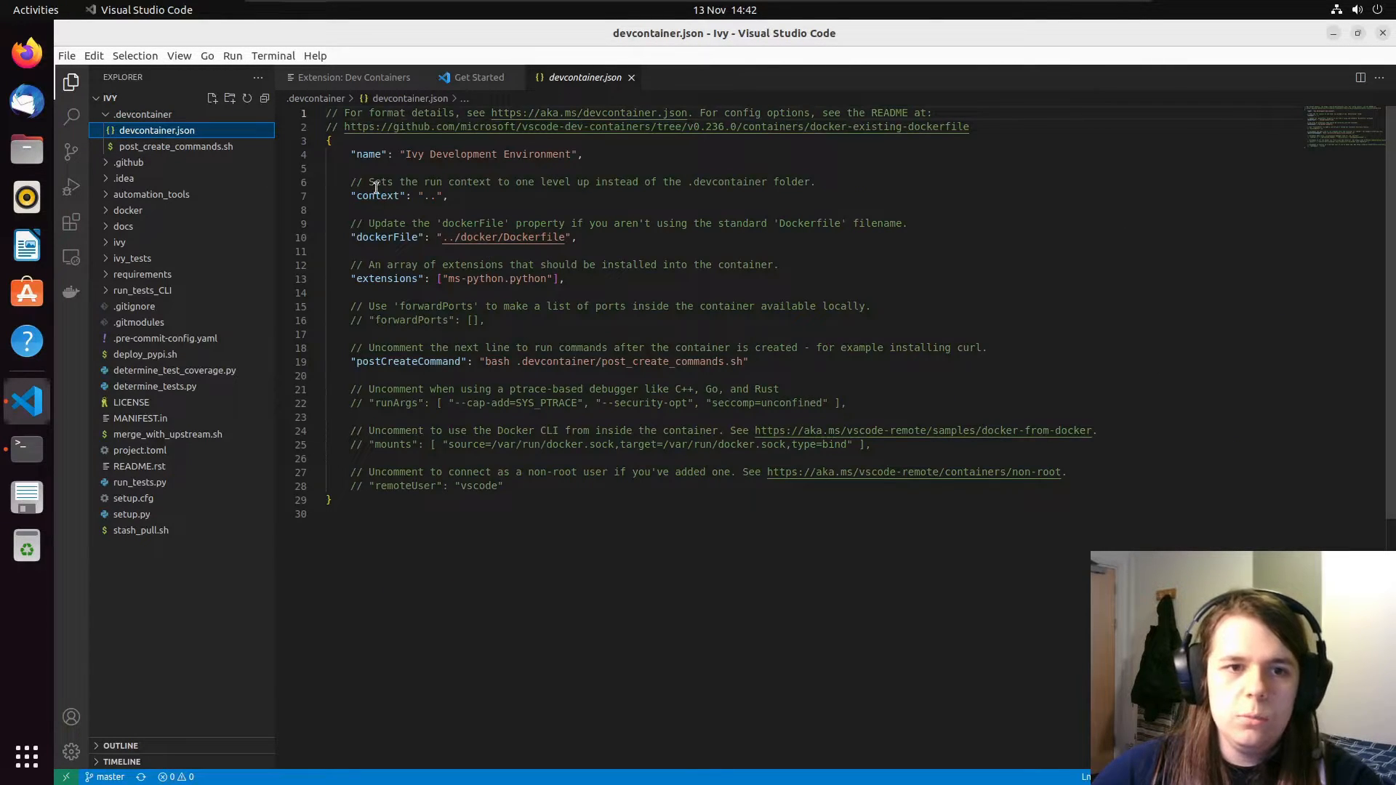
Step: Add a postStartCommand running 'git config --global --add safe.directory ${containerWorkspaceFolder}', then save
left_click(157, 130)
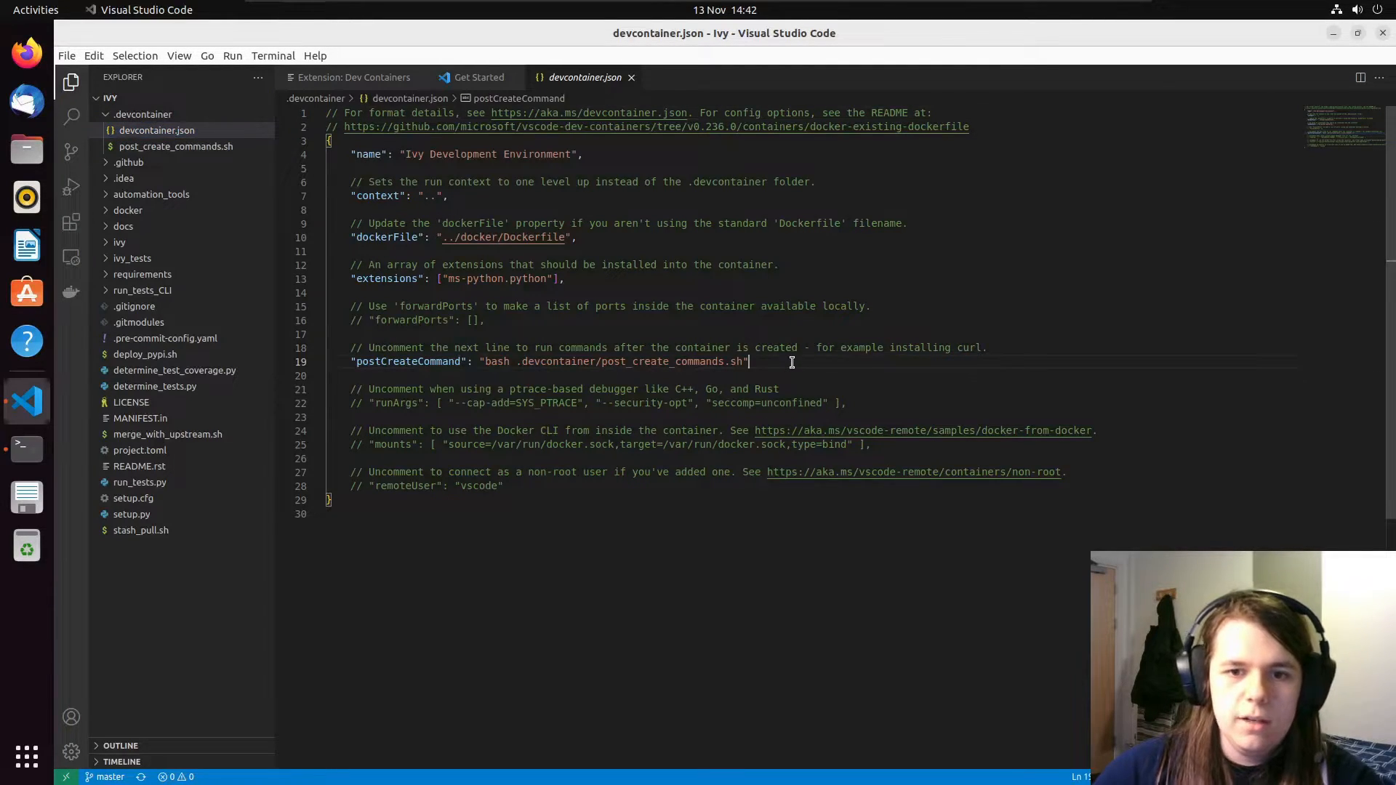
type(",")
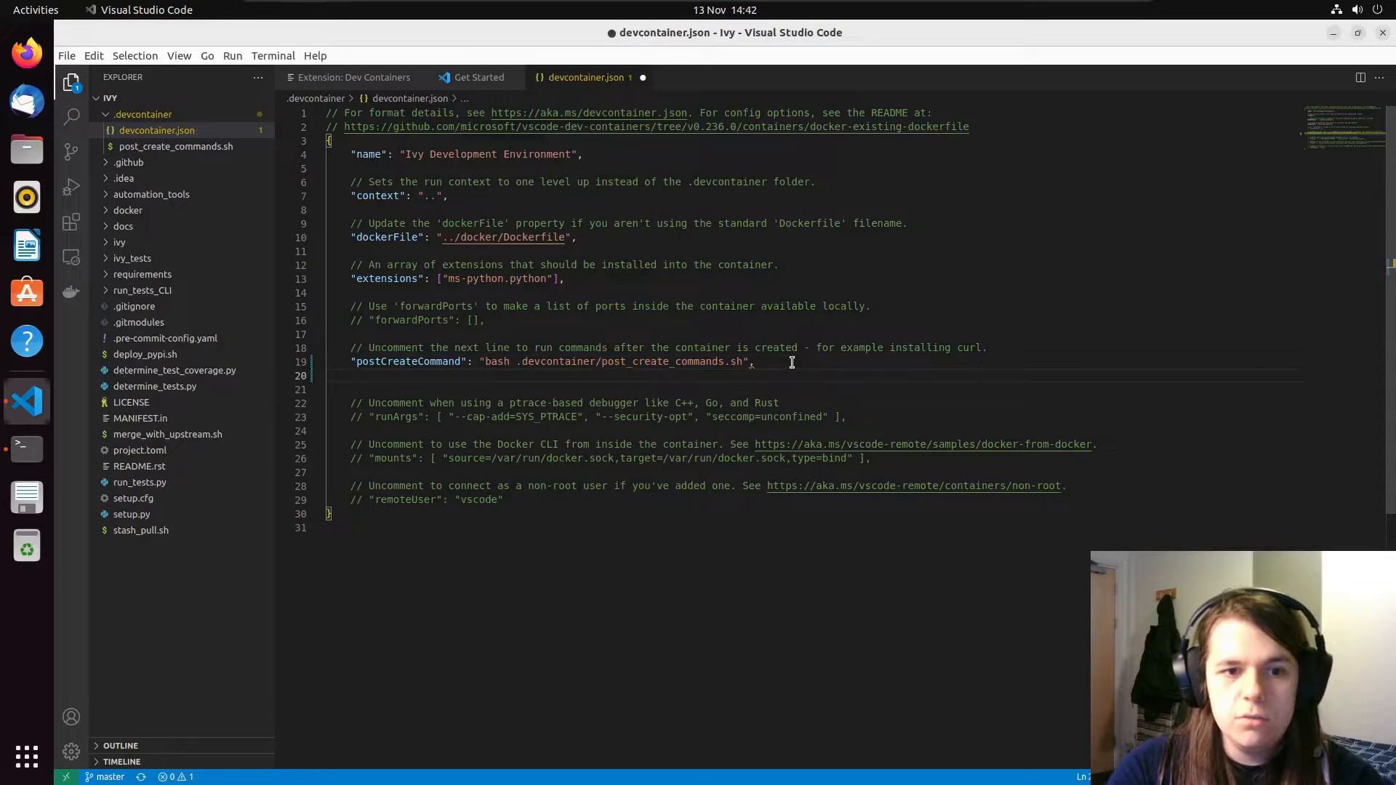
mouse_move(956, 363)
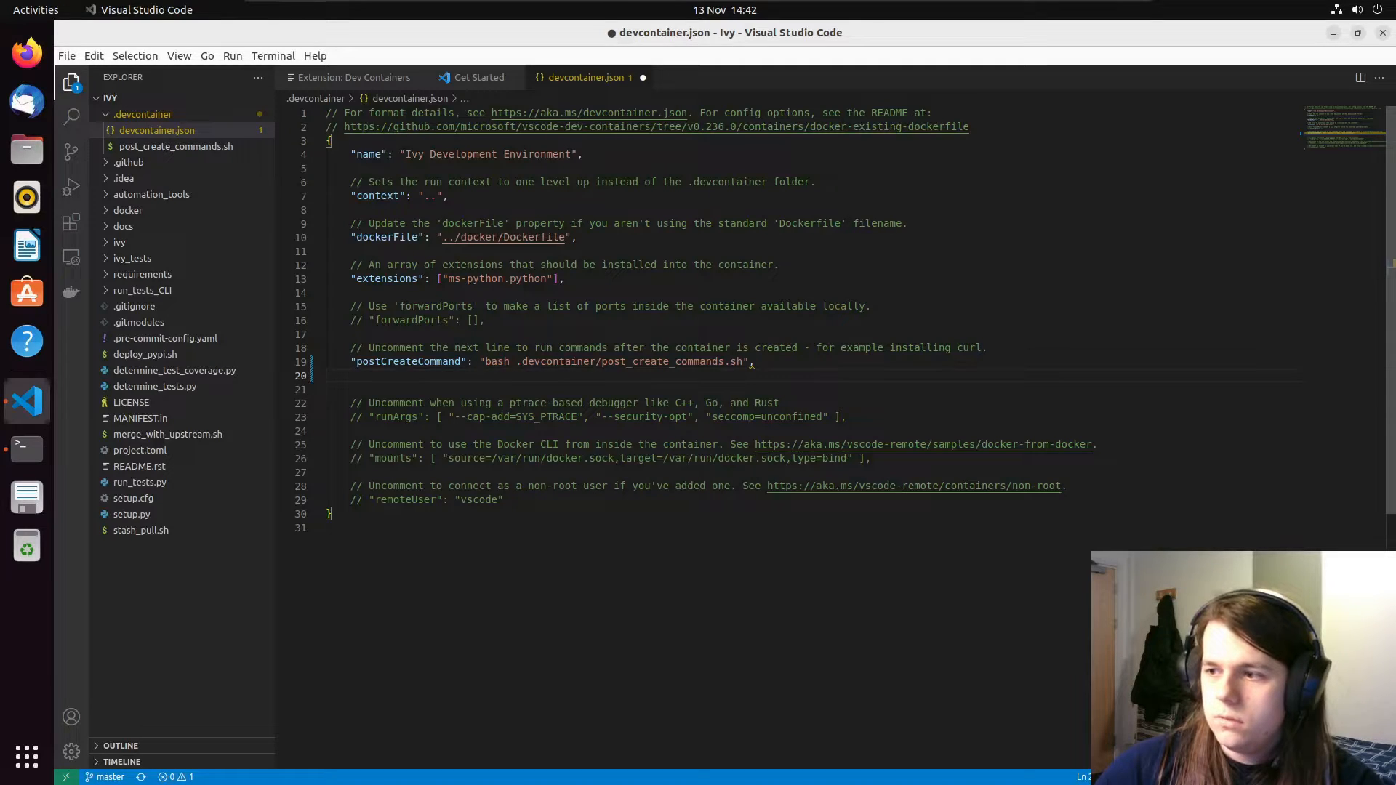
type("\"postStartCommand\": \"git config --global --add safe.directory ${containerWorkspaceFolder}\"")
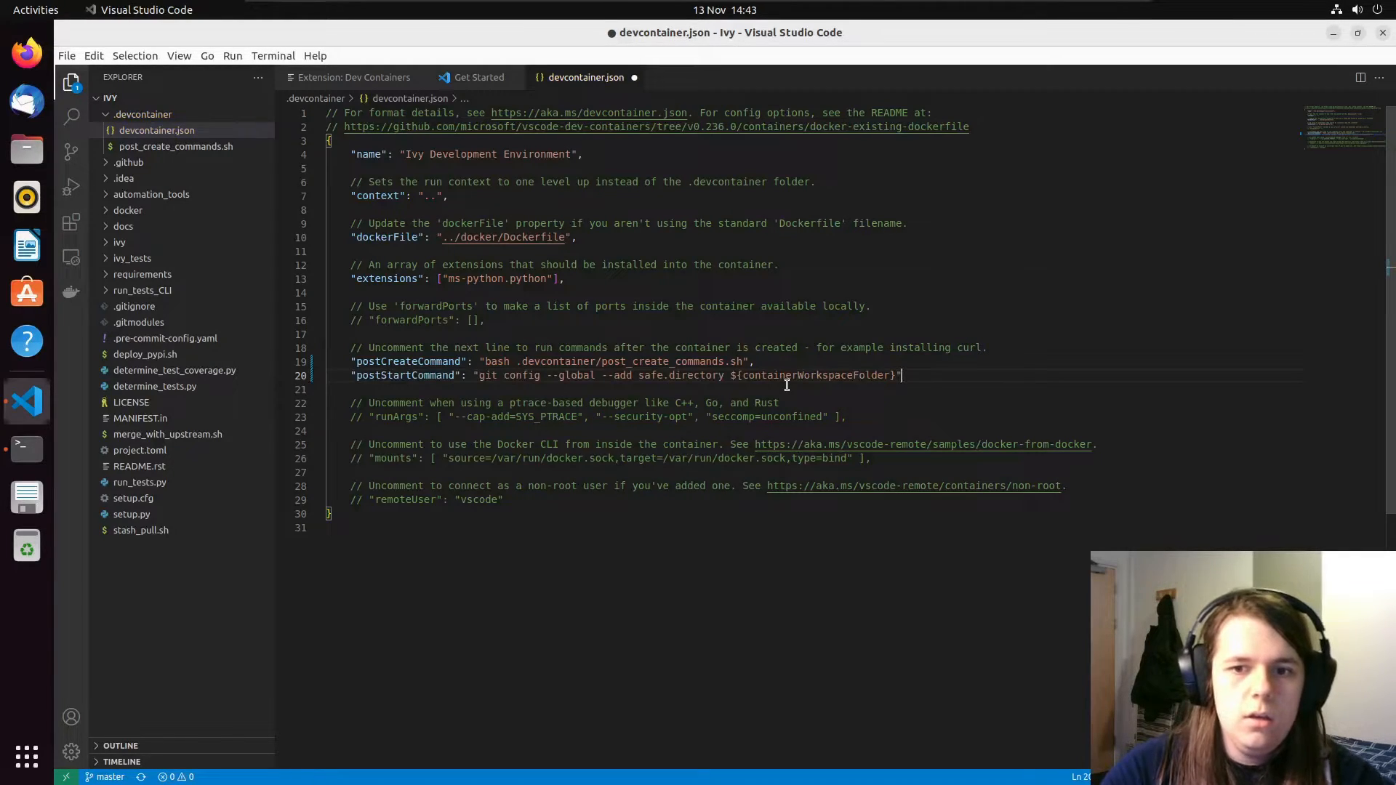
double_click(401, 375)
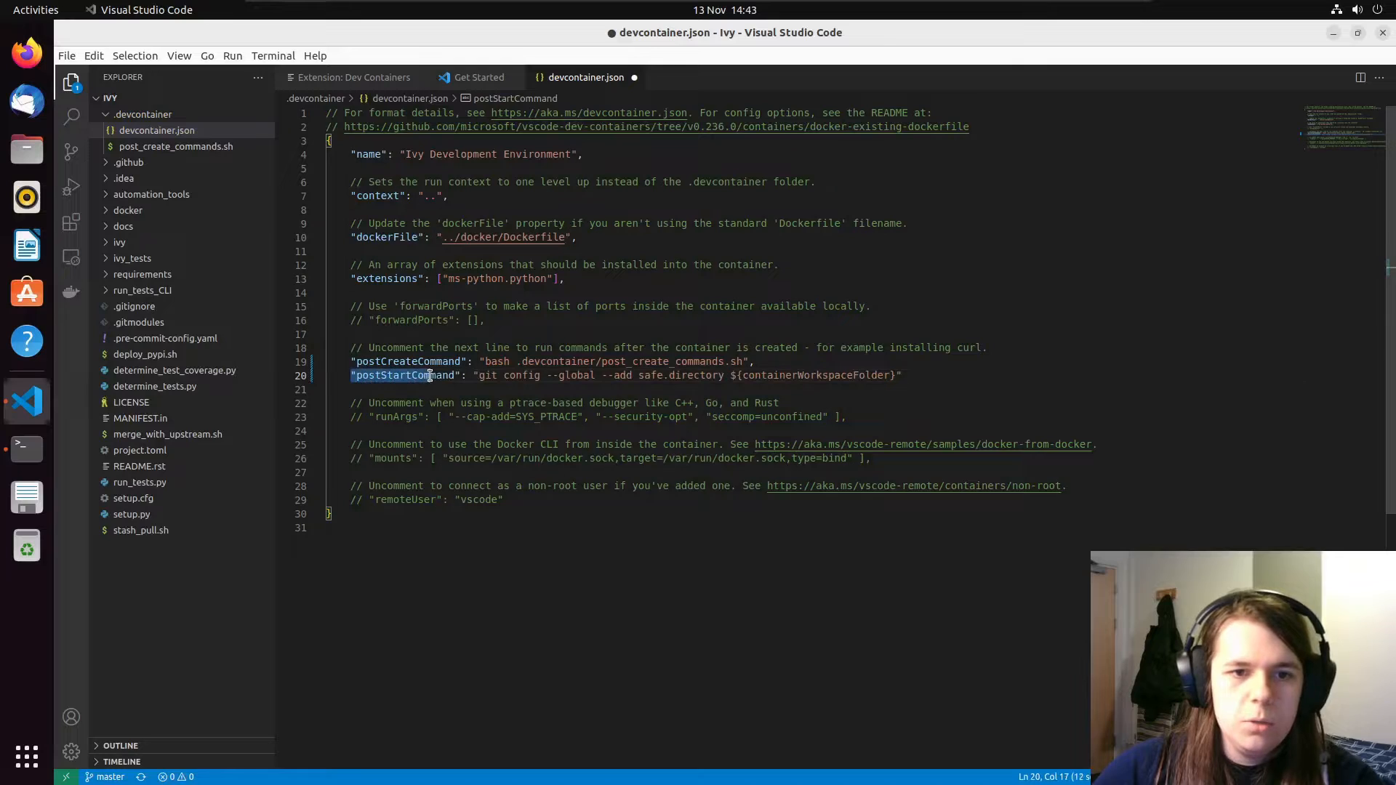
left_click_drag(481, 375, 606, 375)
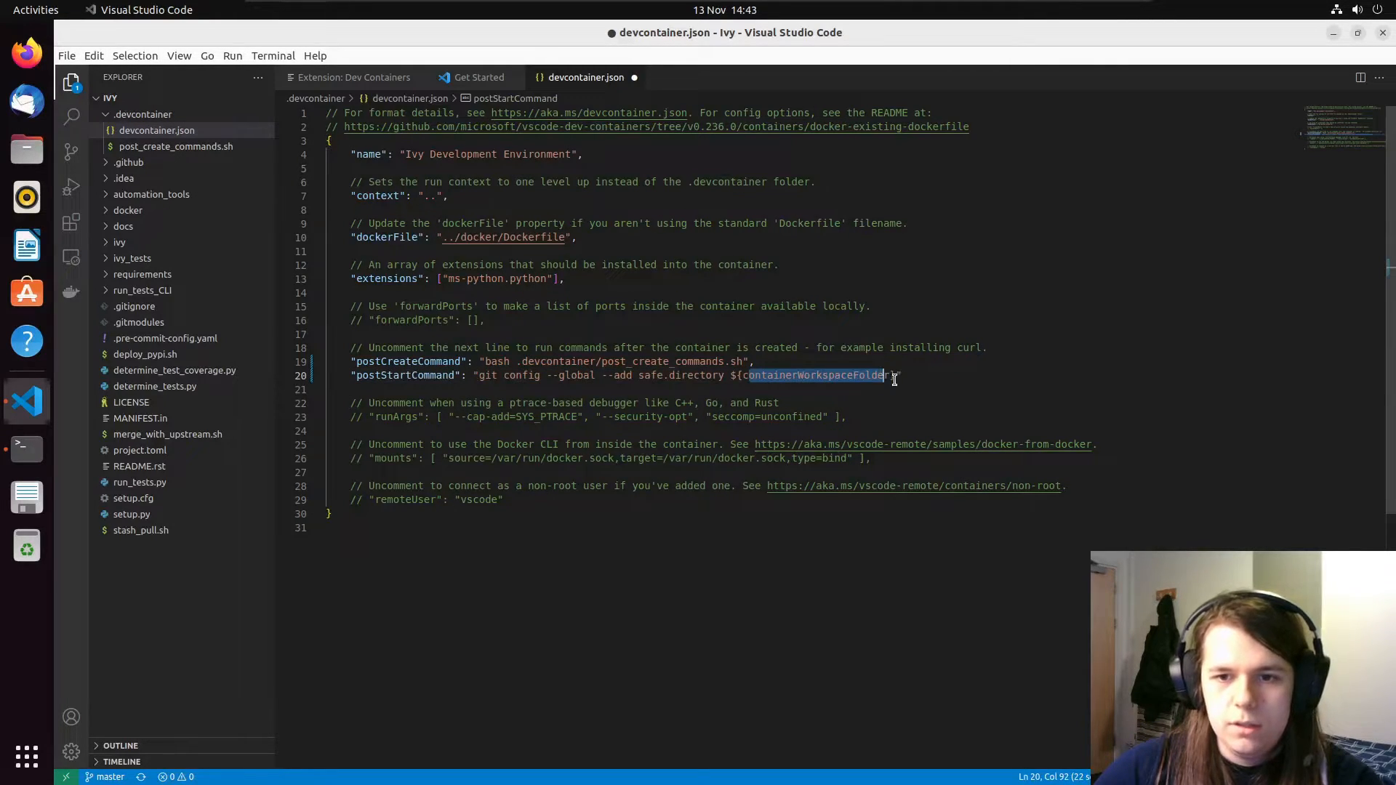
key("ctrl+s")
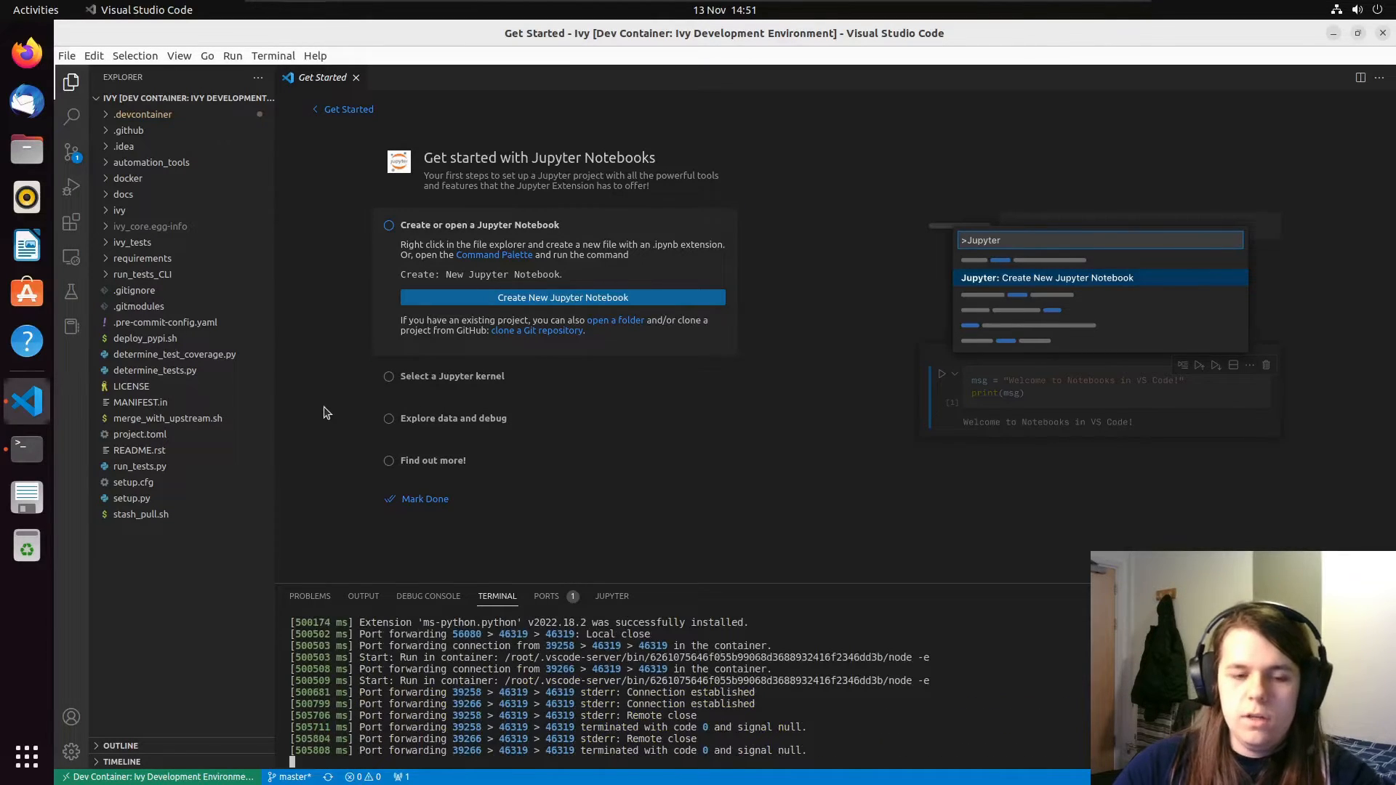
mouse_move(309, 316)
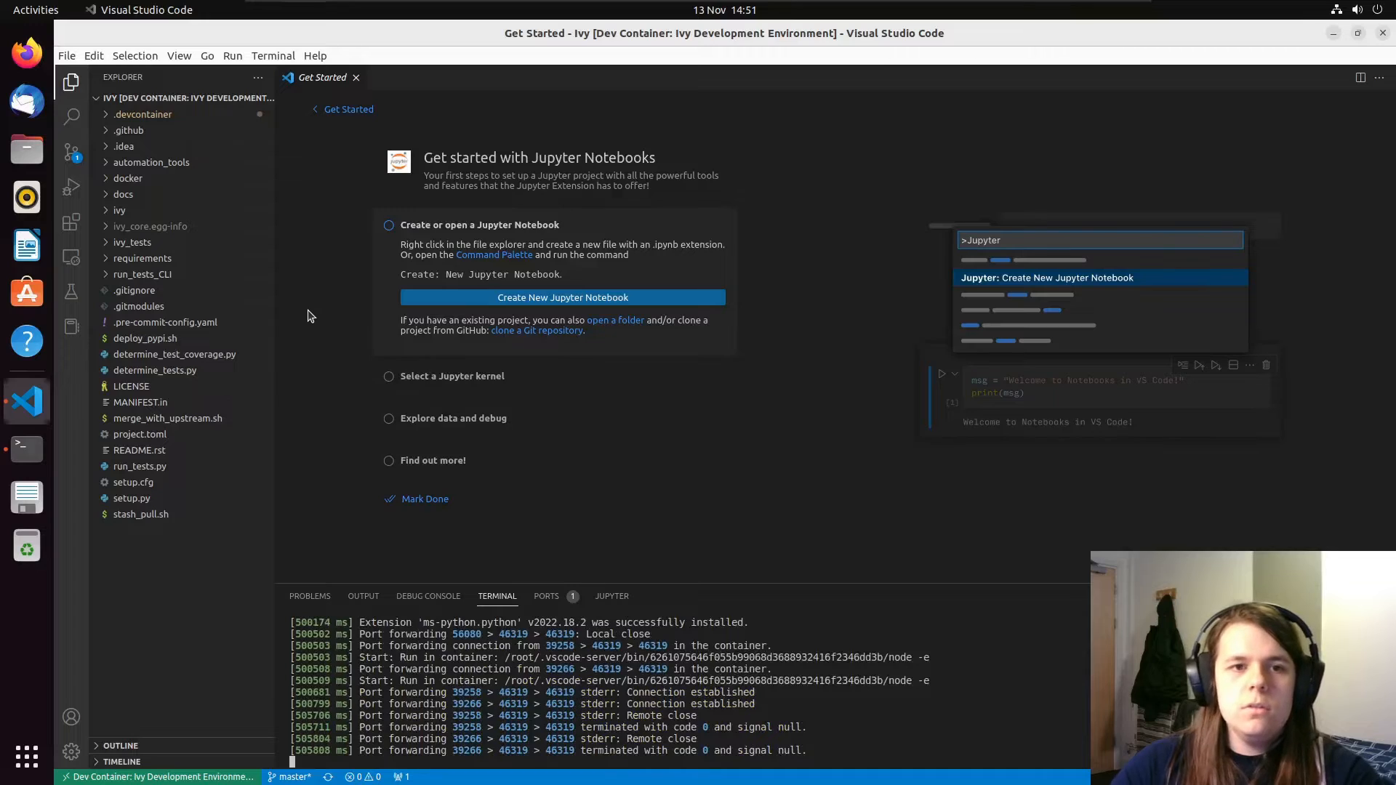
Step: Close the Jupyter Get Started walkthrough after the container build
left_click(357, 77)
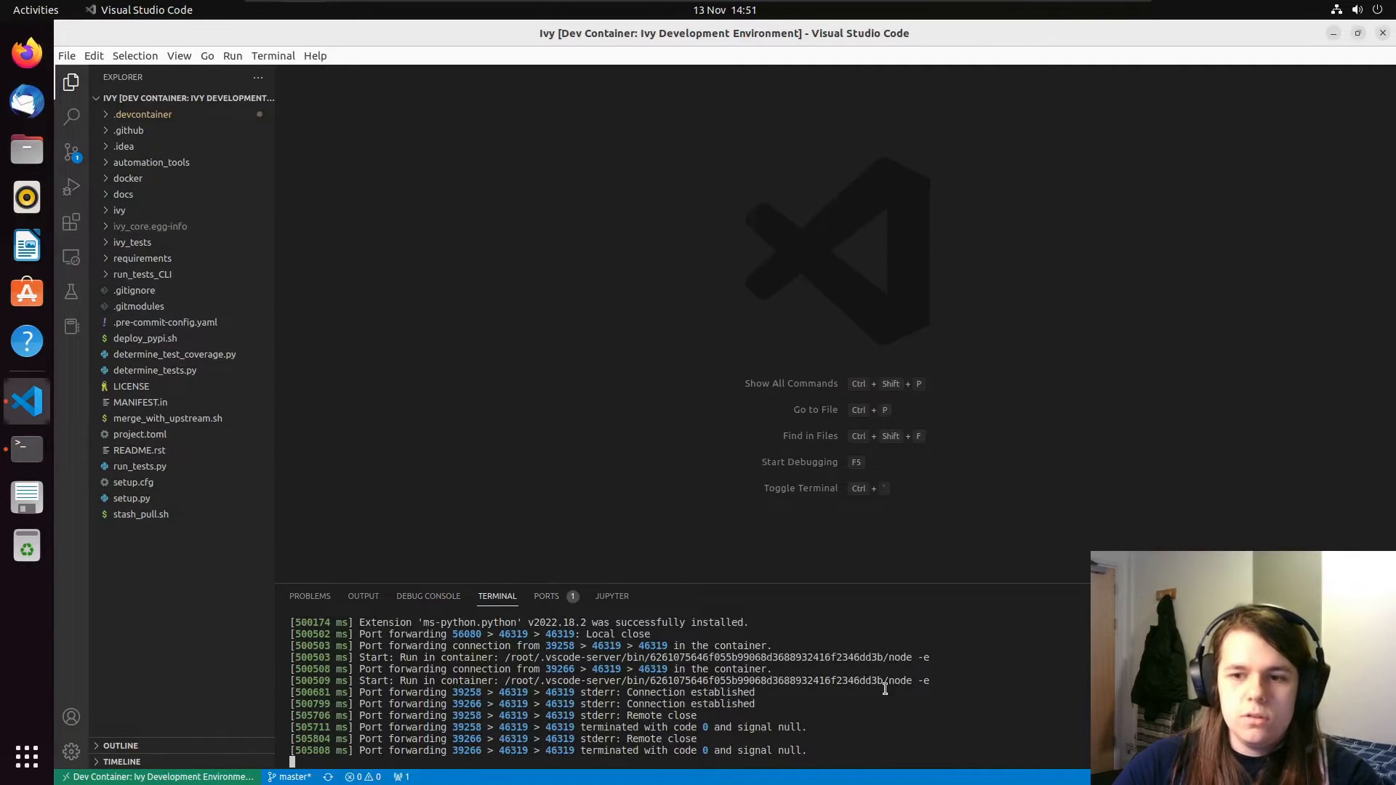
mouse_move(730, 436)
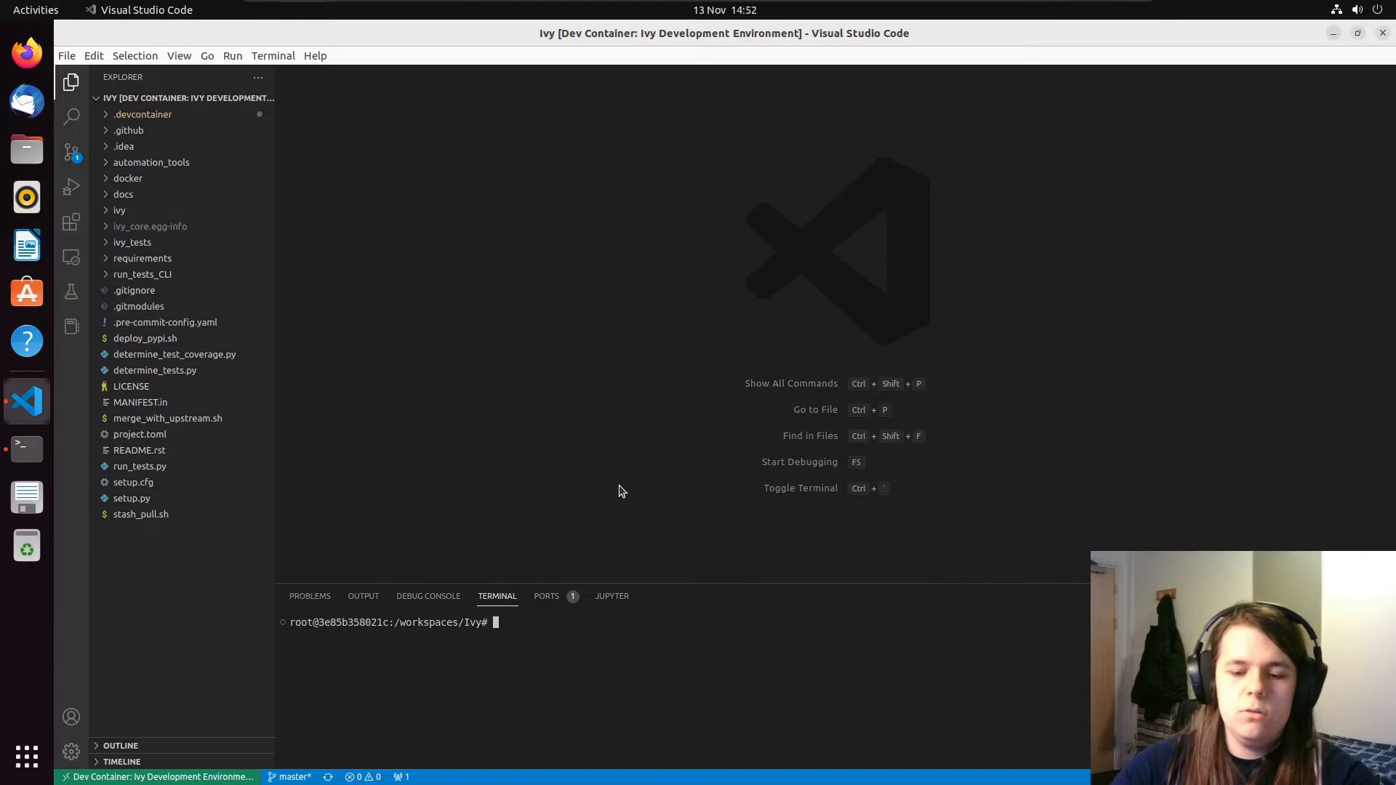
Step: Begin typing a pip install command in the /workspaces/Ivy container shell
type("pip instral")
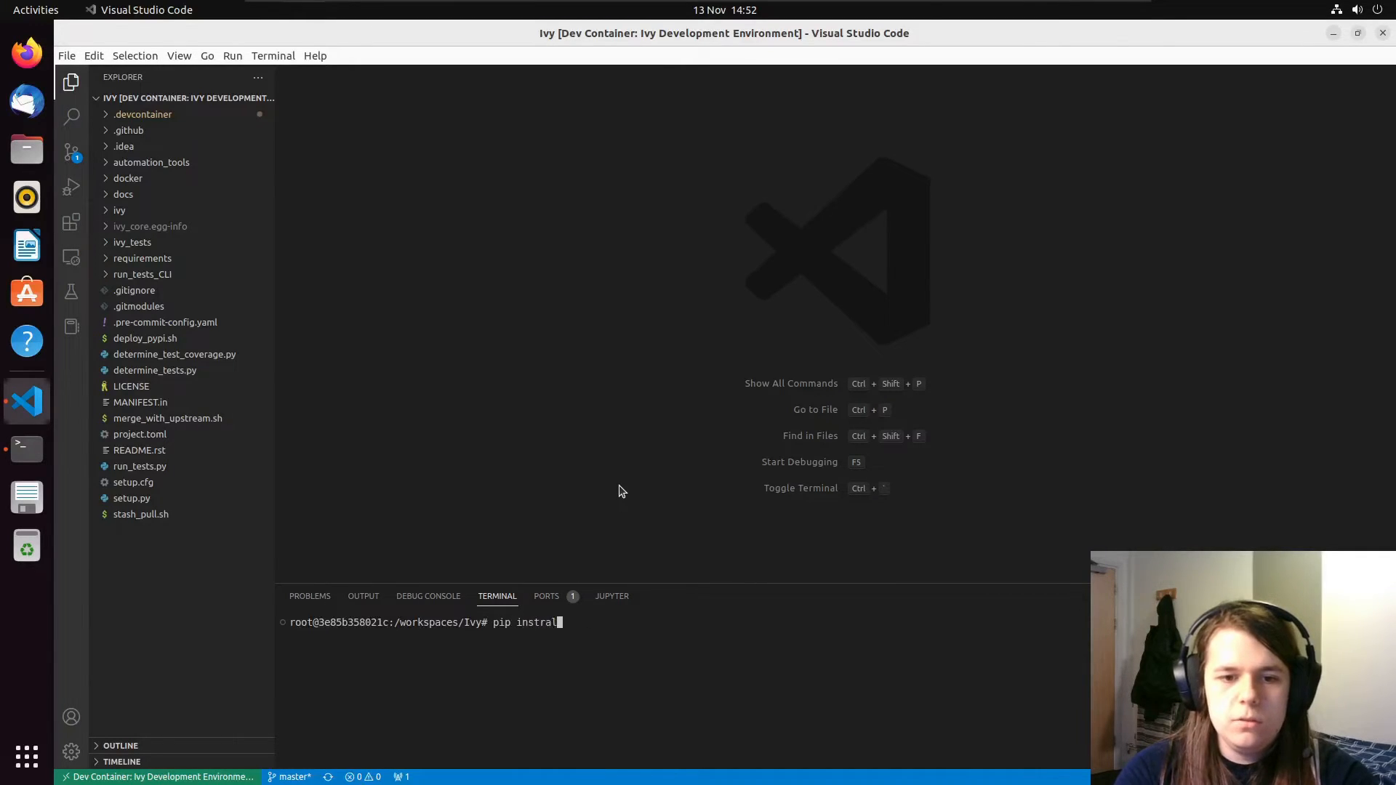